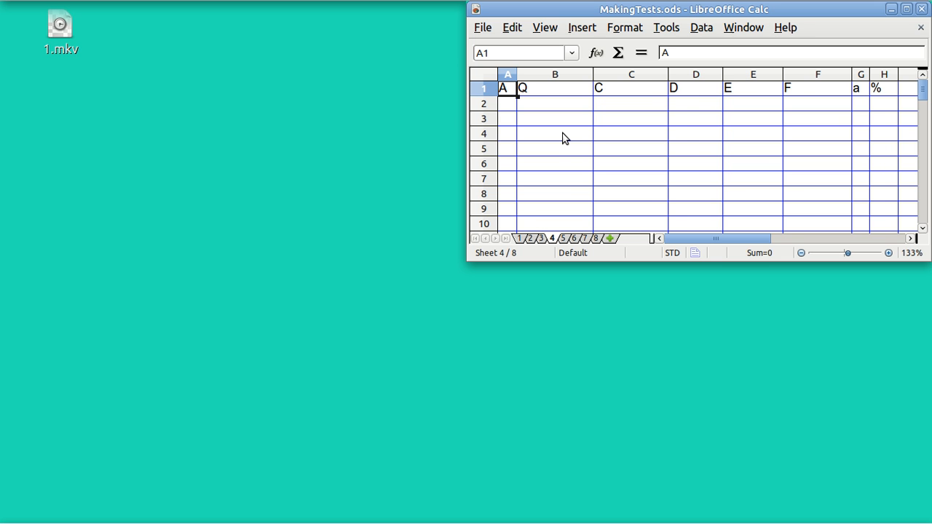
Step: Review the question and answer-key headers in B1 and G1, then switch to sheet 5
{"action": "left_click", "coordinate": [906, 9]}
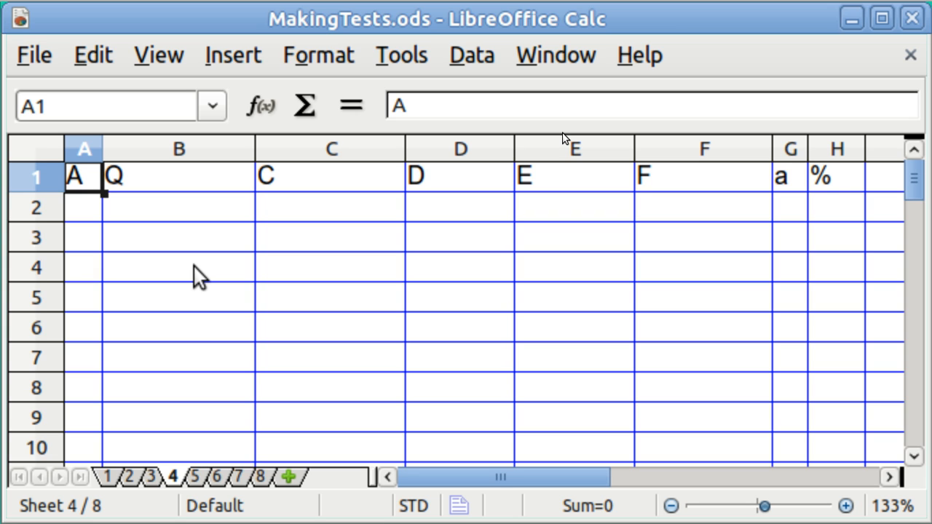
{"action": "mouse_move", "coordinate": [647, 160]}
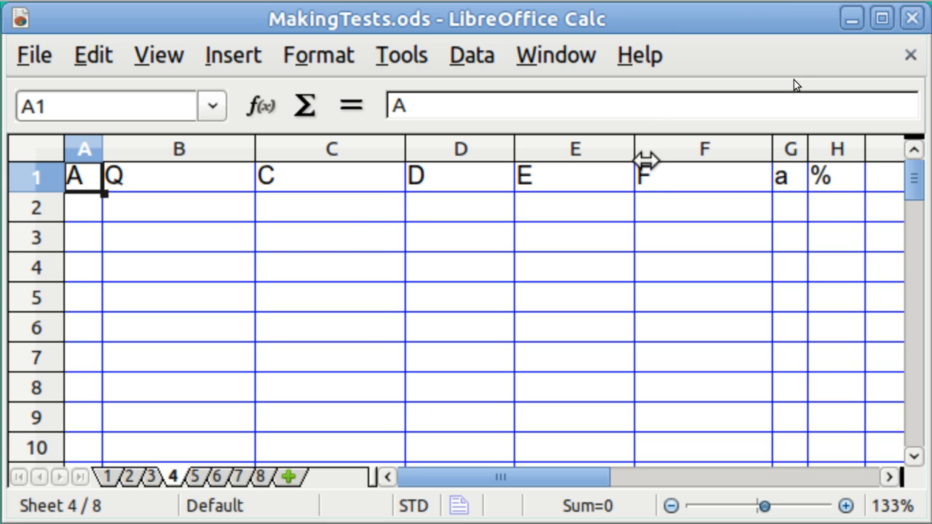
{"action": "mouse_move", "coordinate": [793, 192]}
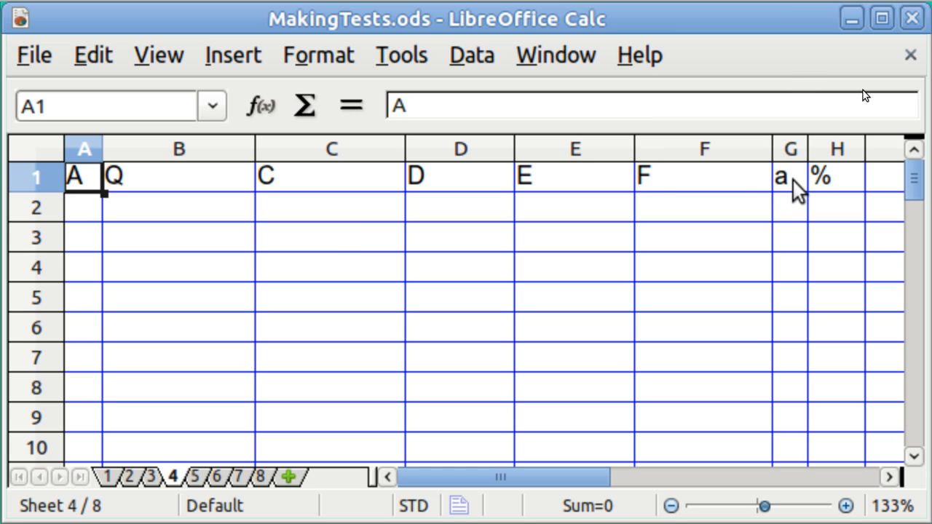
{"action": "left_click", "coordinate": [781, 176]}
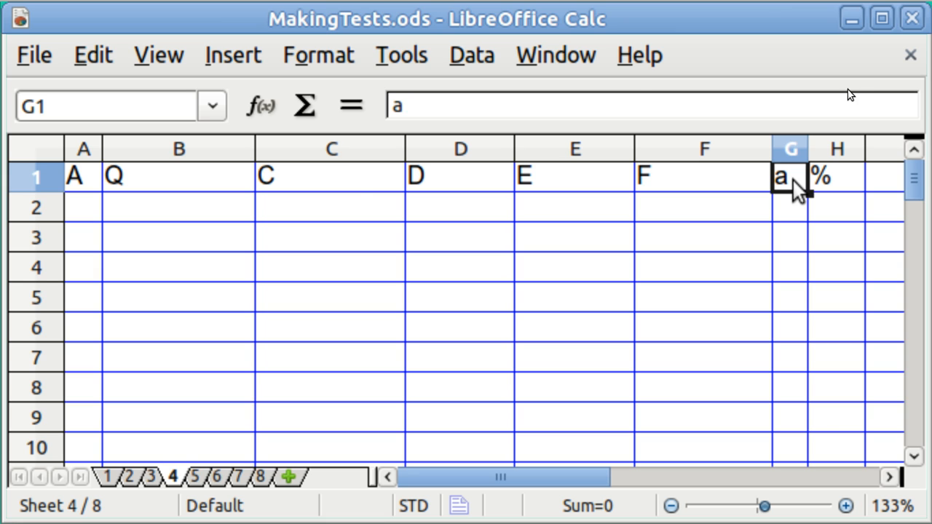
{"action": "left_click", "coordinate": [178, 176]}
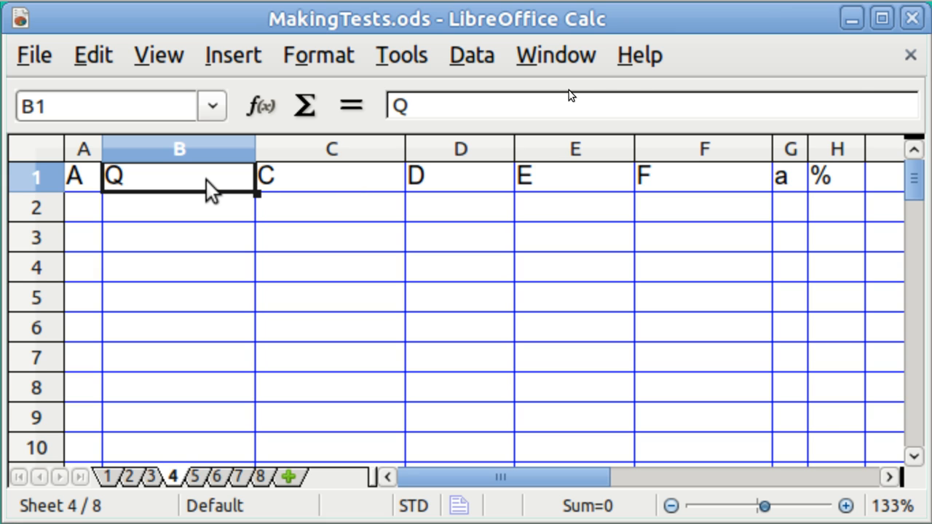
{"action": "mouse_move", "coordinate": [306, 189]}
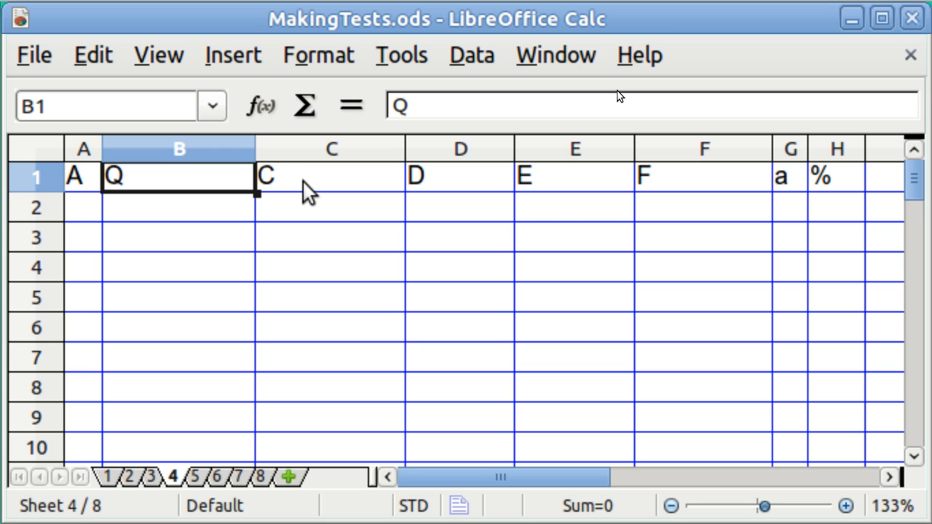
{"action": "mouse_move", "coordinate": [420, 187]}
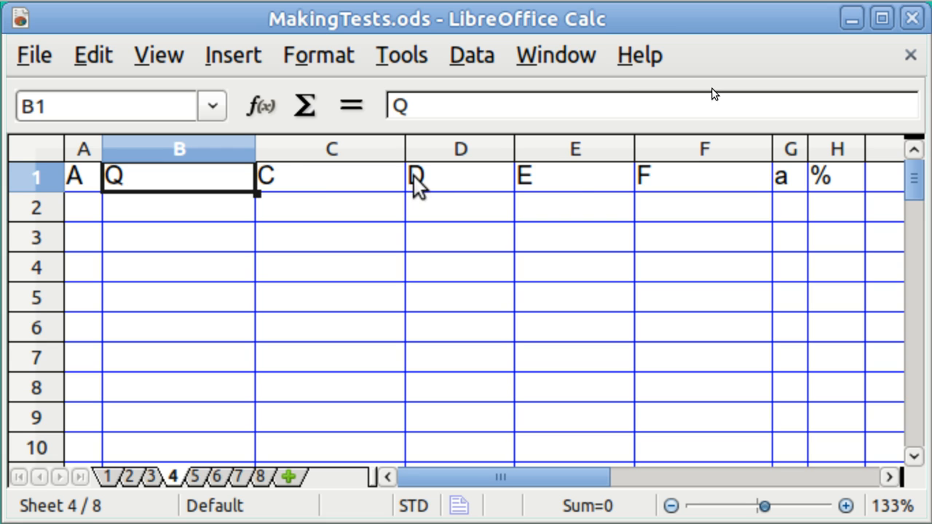
{"action": "mouse_move", "coordinate": [852, 201]}
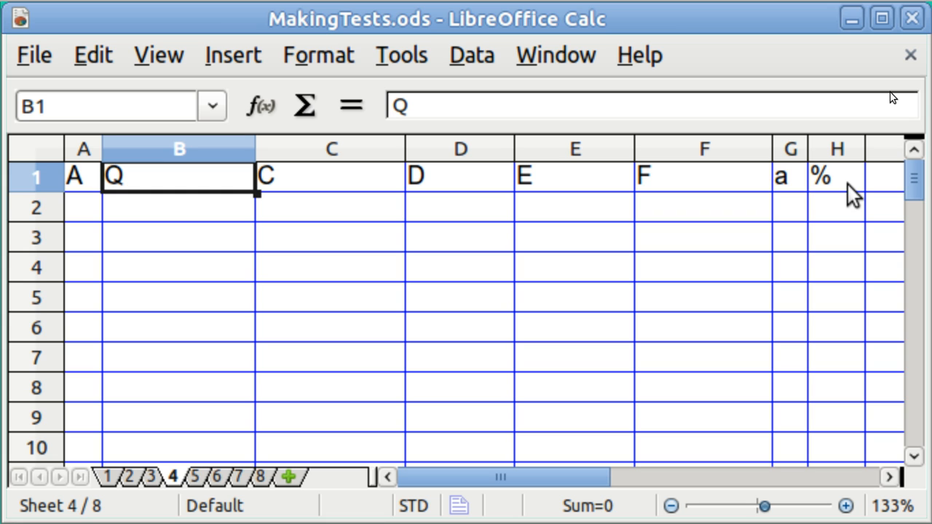
{"action": "mouse_move", "coordinate": [426, 323]}
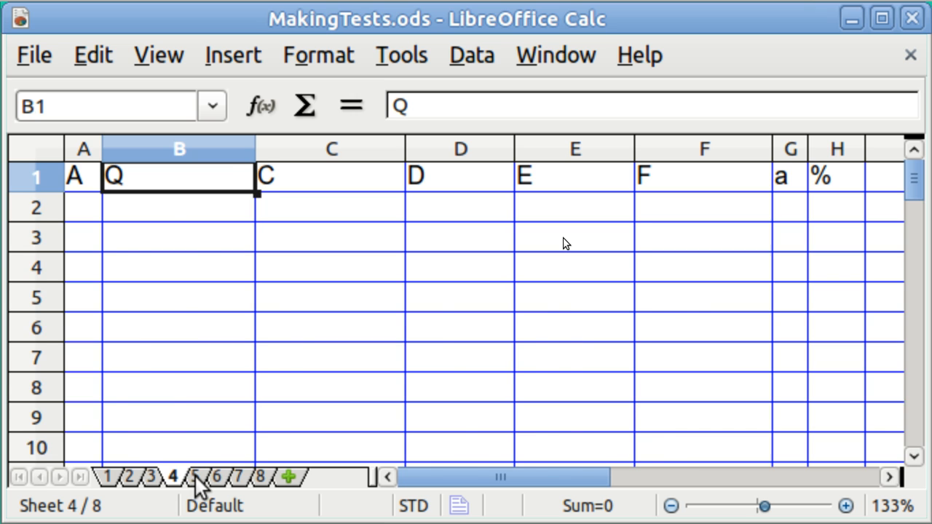
{"action": "left_click", "coordinate": [194, 478]}
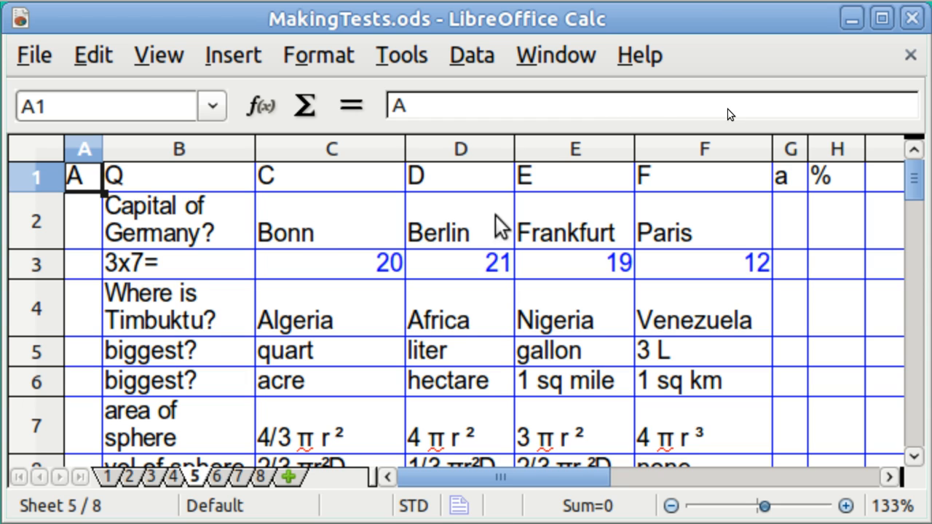
{"action": "mouse_move", "coordinate": [789, 231]}
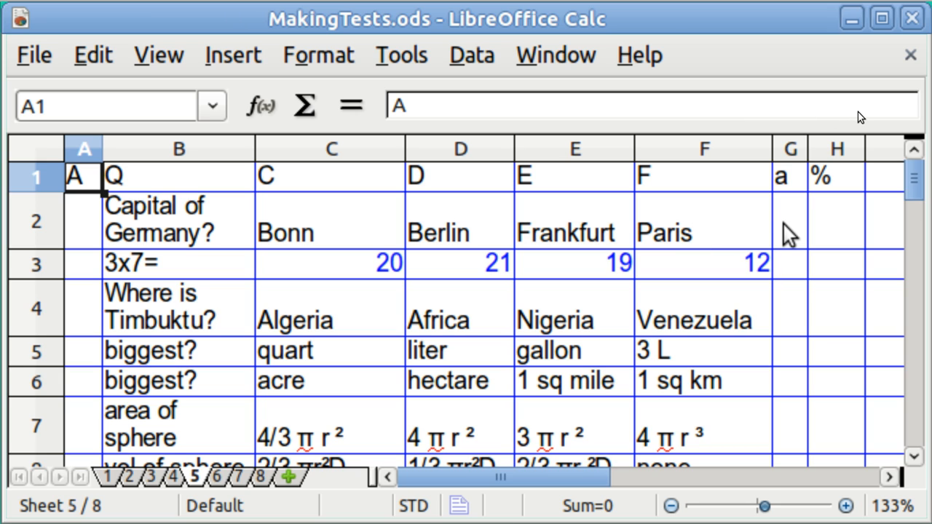
{"action": "mouse_move", "coordinate": [794, 342]}
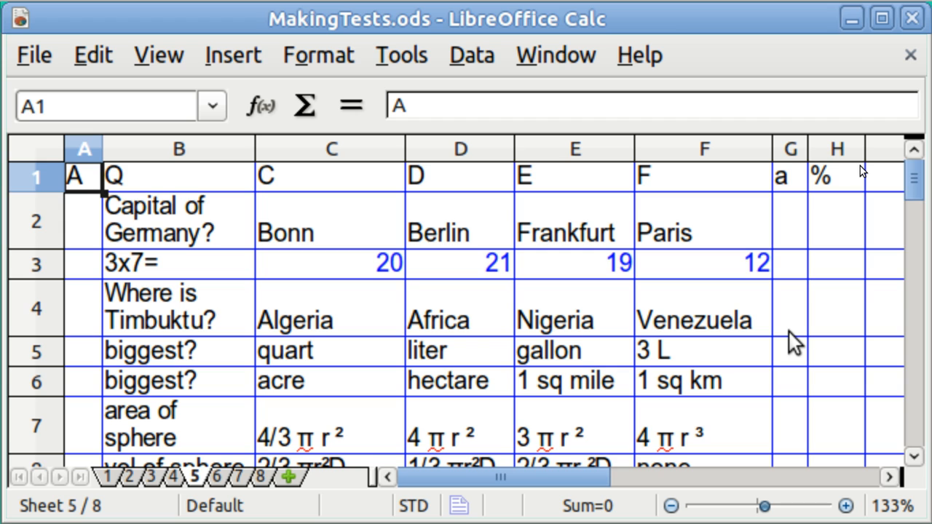
{"action": "mouse_move", "coordinate": [745, 327]}
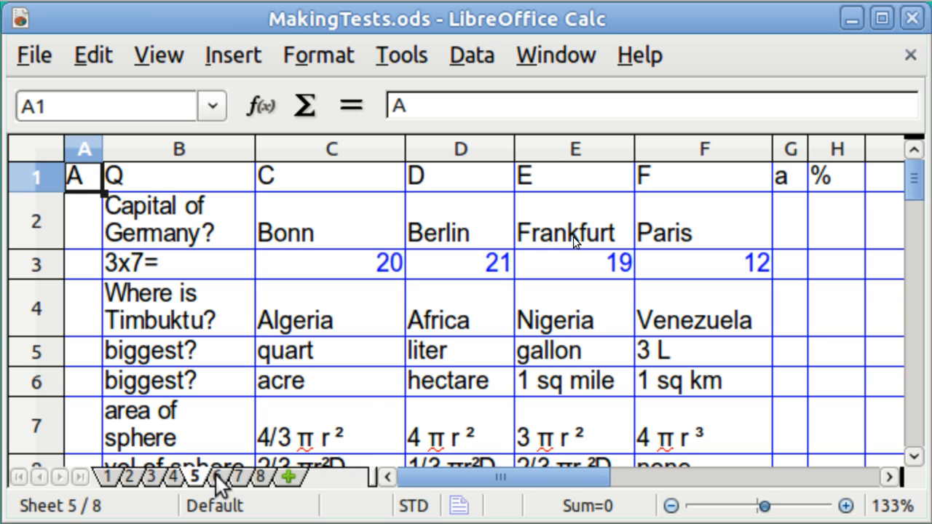
Step: Switch to sheet 6 showing answer key d for the first two questions
{"action": "left_click", "coordinate": [216, 477]}
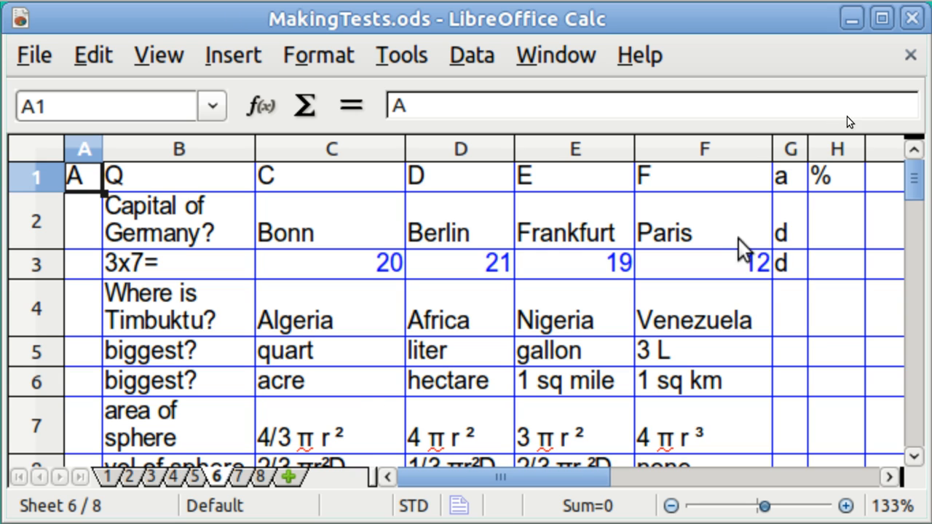
{"action": "mouse_move", "coordinate": [787, 240]}
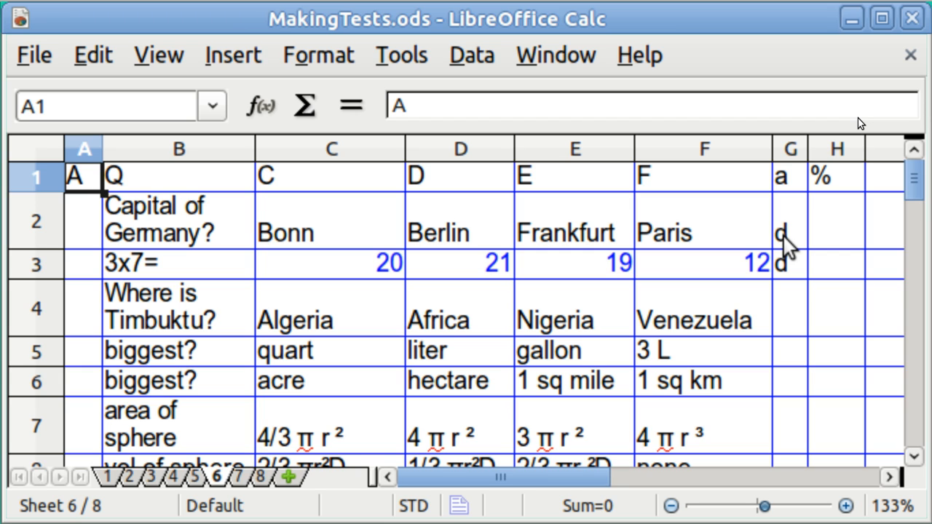
{"action": "mouse_move", "coordinate": [794, 279]}
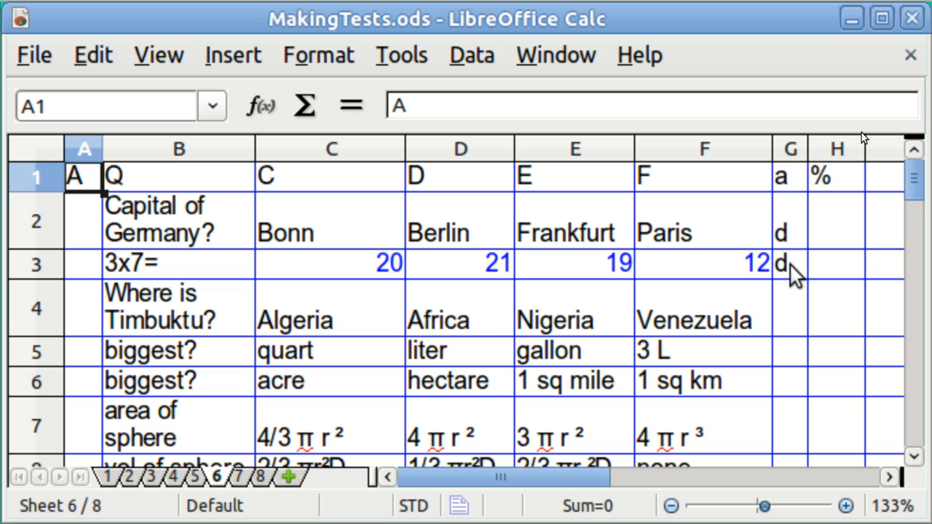
{"action": "mouse_move", "coordinate": [396, 364]}
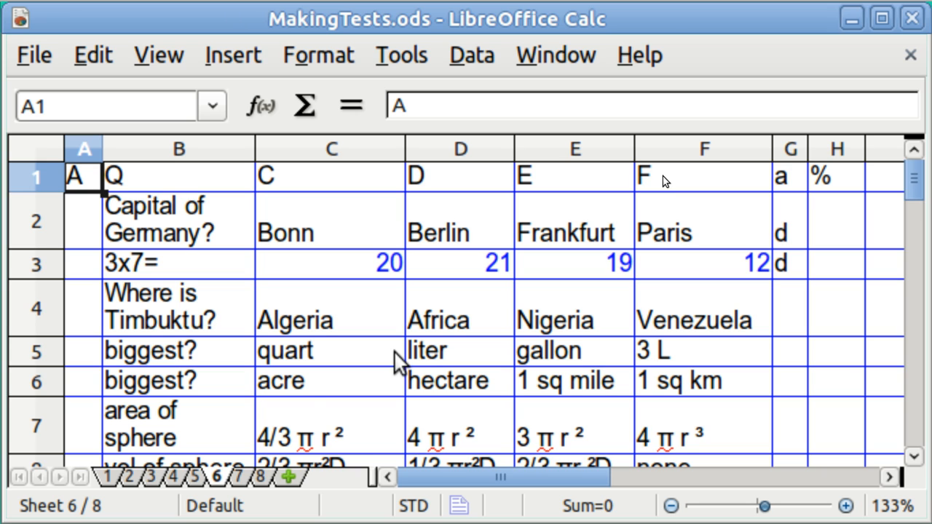
{"action": "mouse_move", "coordinate": [236, 483]}
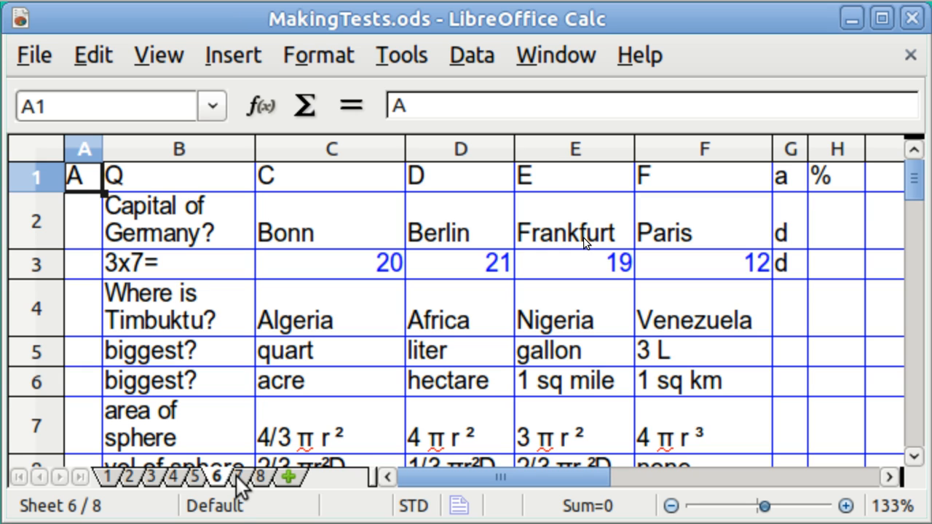
Step: Switch to sheet 7 and review the IF scoring formulas in H2, H3 and H4
{"action": "left_click", "coordinate": [238, 478]}
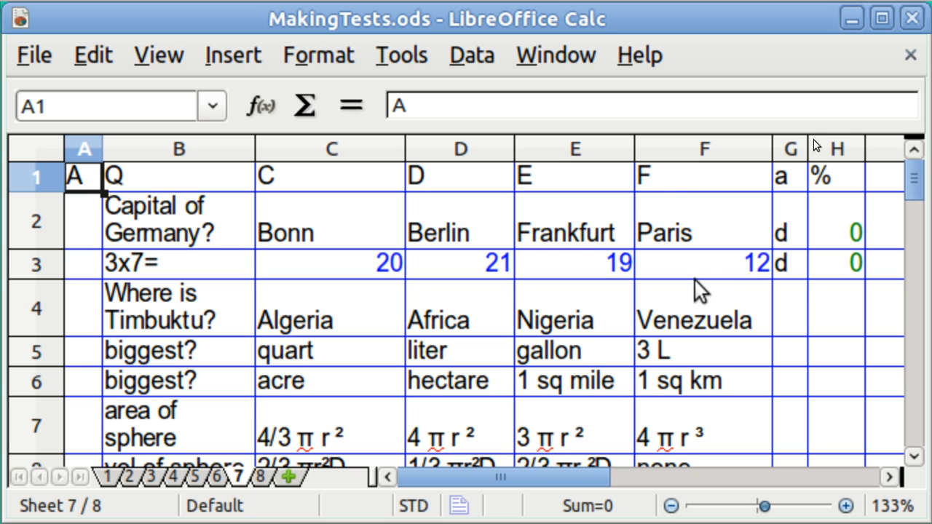
{"action": "left_click", "coordinate": [836, 231]}
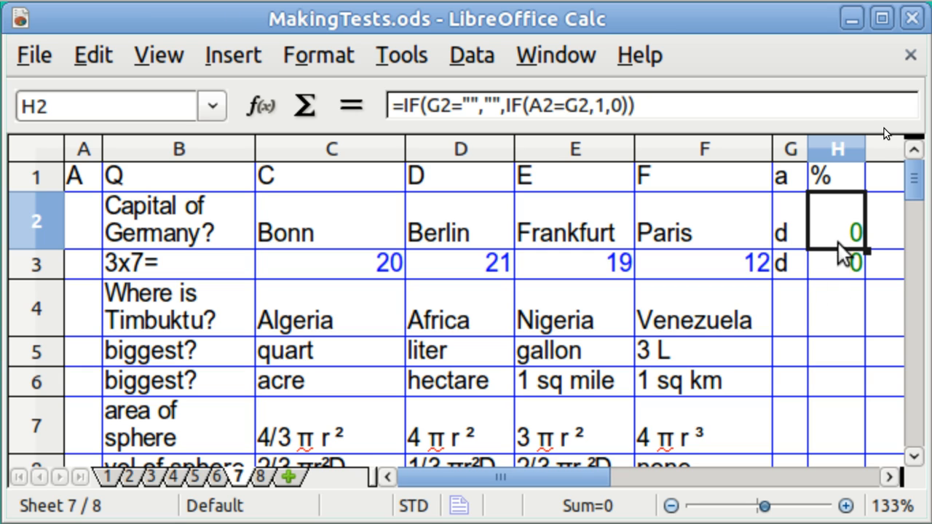
{"action": "left_click", "coordinate": [836, 306]}
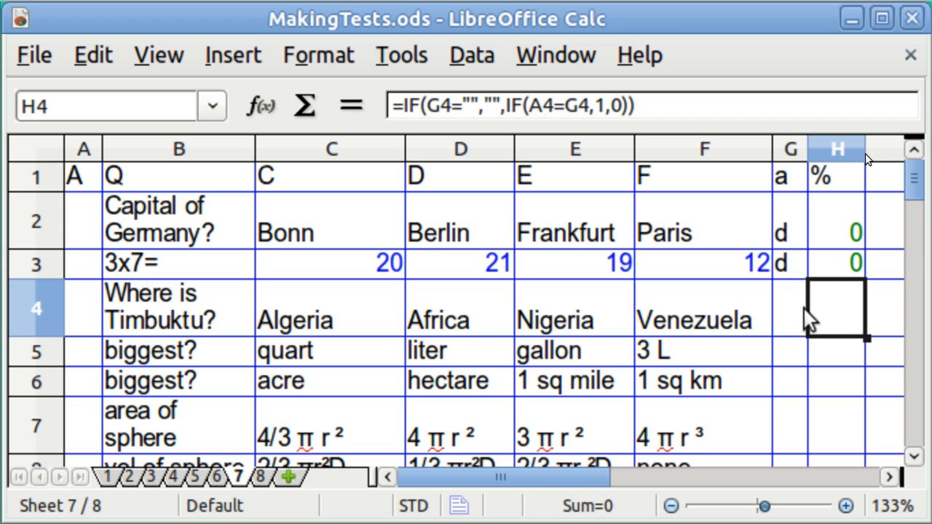
{"action": "mouse_move", "coordinate": [801, 321]}
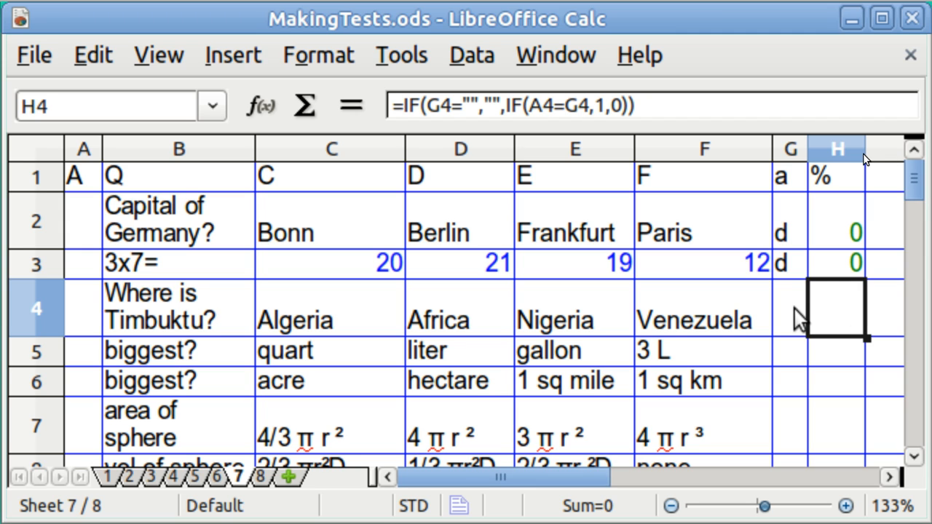
{"action": "mouse_move", "coordinate": [842, 318]}
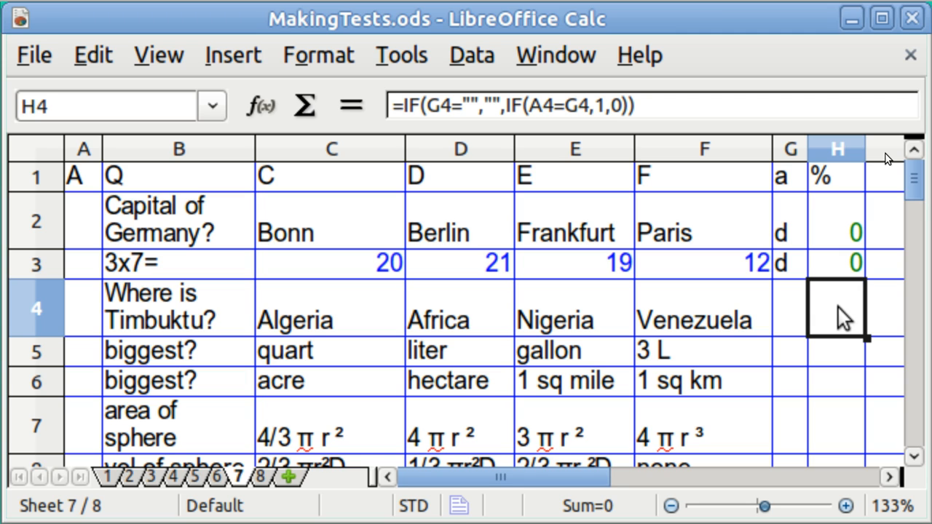
{"action": "left_click", "coordinate": [836, 264]}
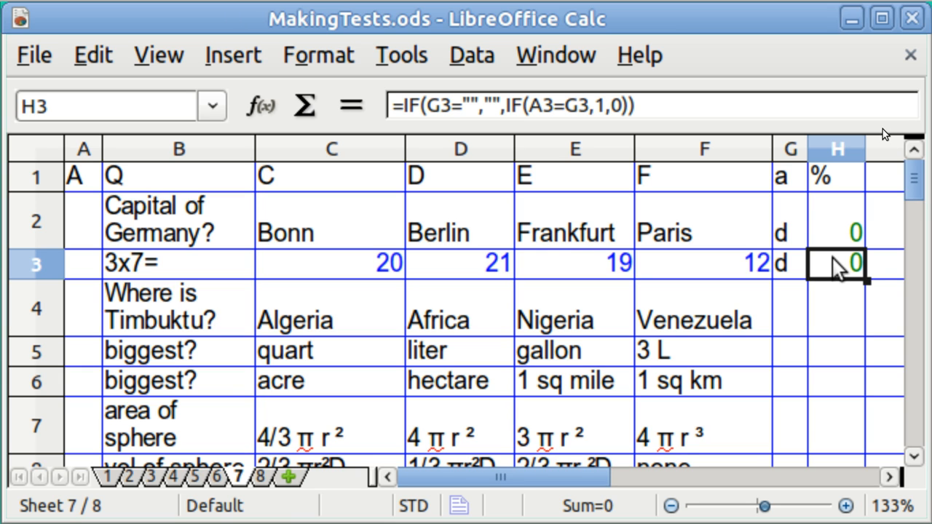
{"action": "mouse_move", "coordinate": [789, 280]}
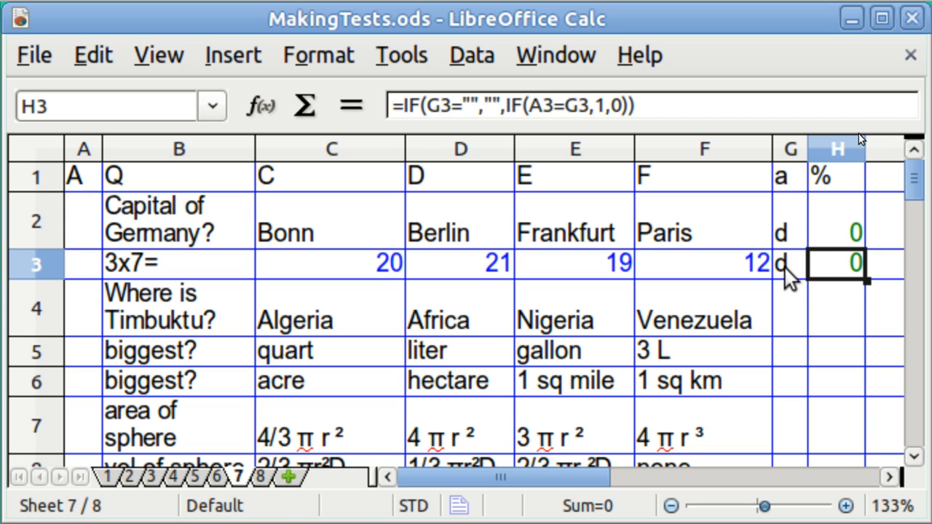
{"action": "mouse_move", "coordinate": [298, 269]}
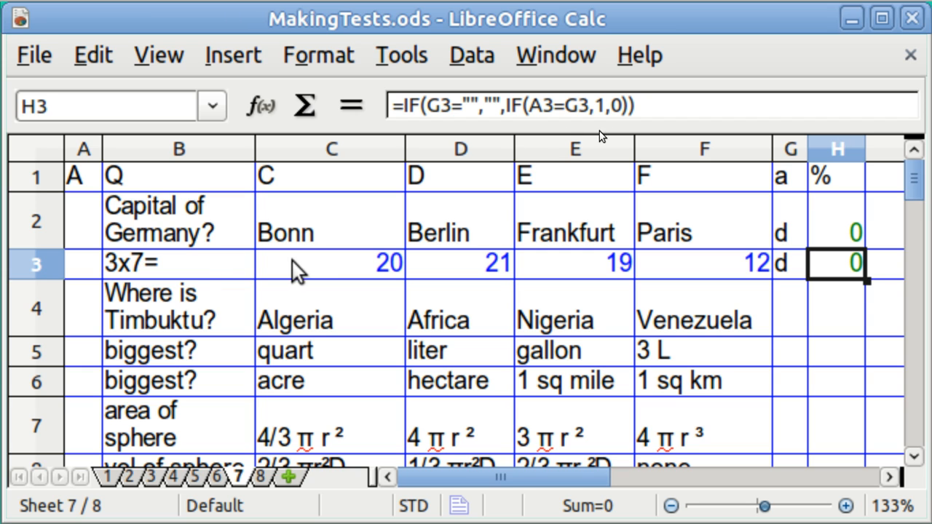
{"action": "mouse_move", "coordinate": [94, 273]}
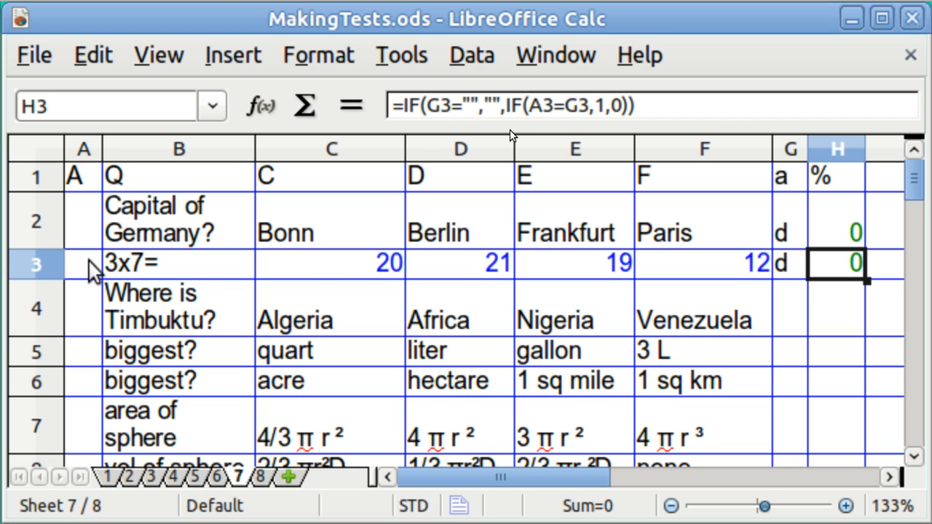
{"action": "mouse_move", "coordinate": [533, 135]}
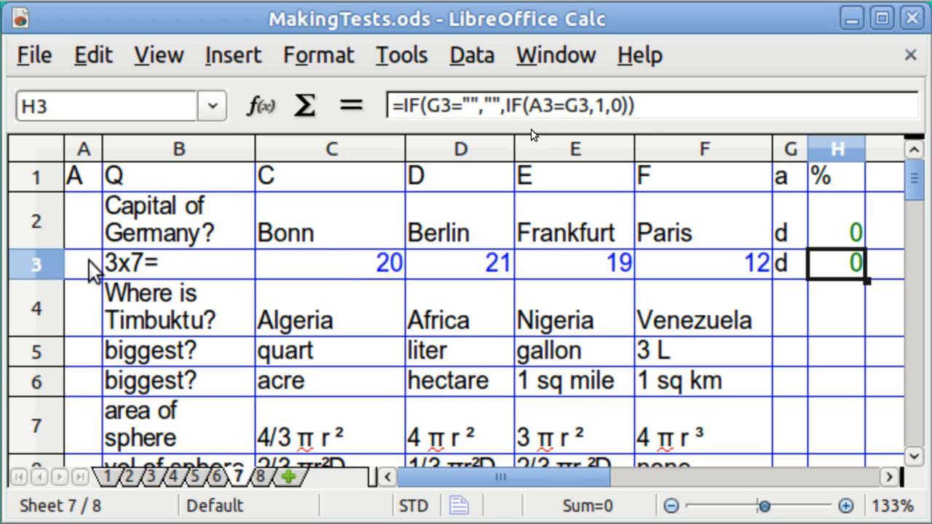
{"action": "mouse_move", "coordinate": [844, 328]}
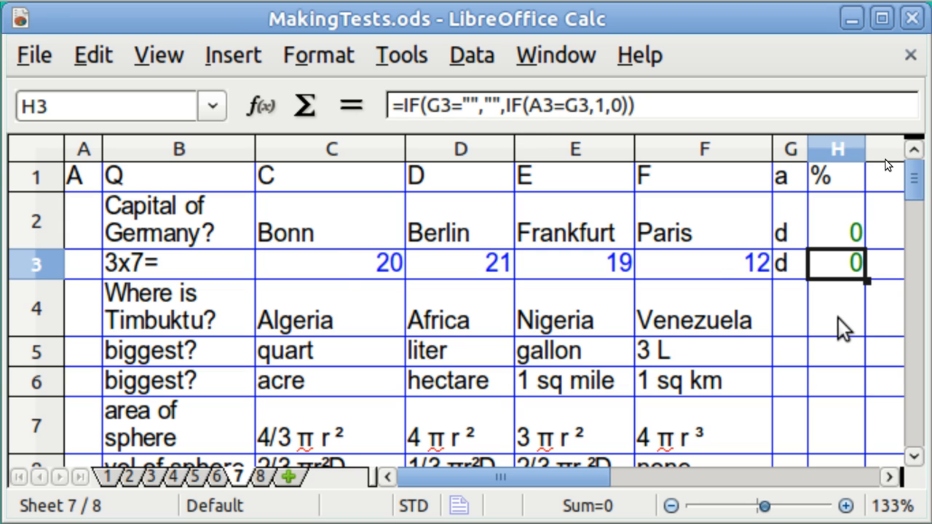
{"action": "left_click", "coordinate": [836, 307]}
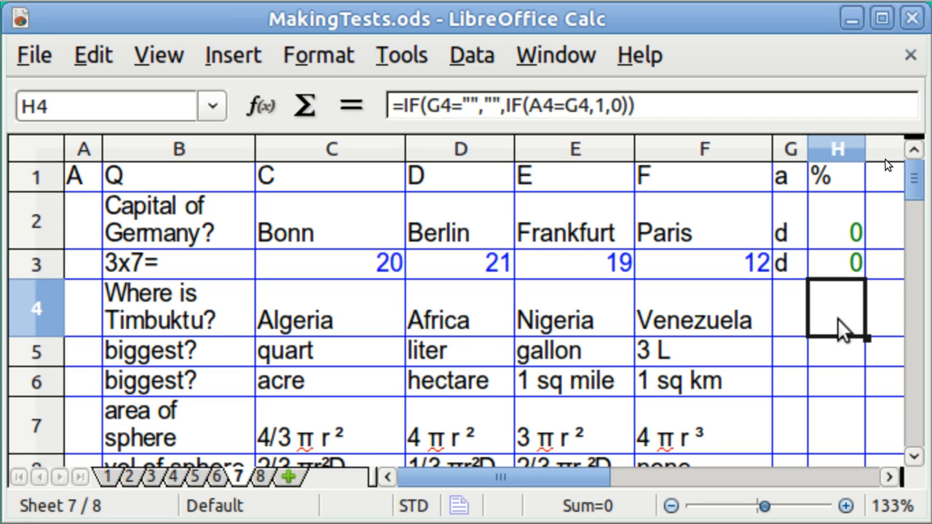
{"action": "mouse_move", "coordinate": [794, 328]}
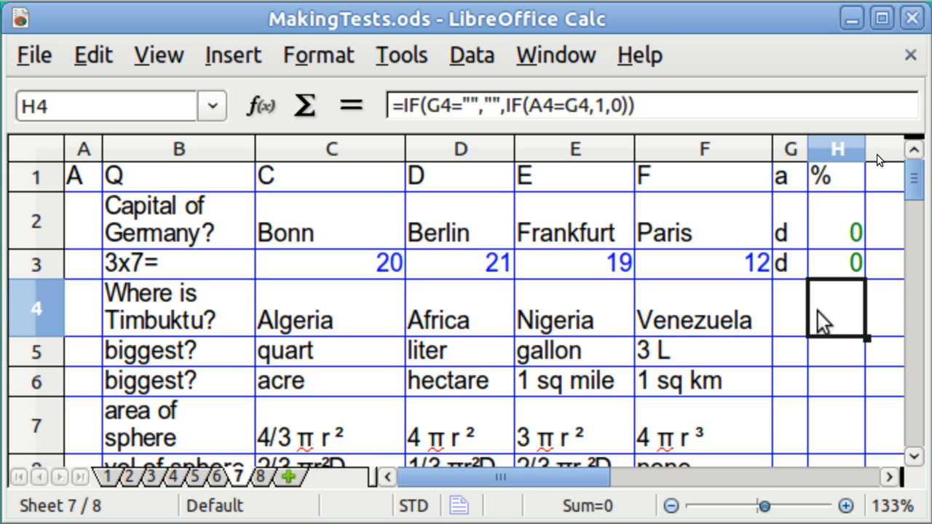
{"action": "mouse_move", "coordinate": [827, 321]}
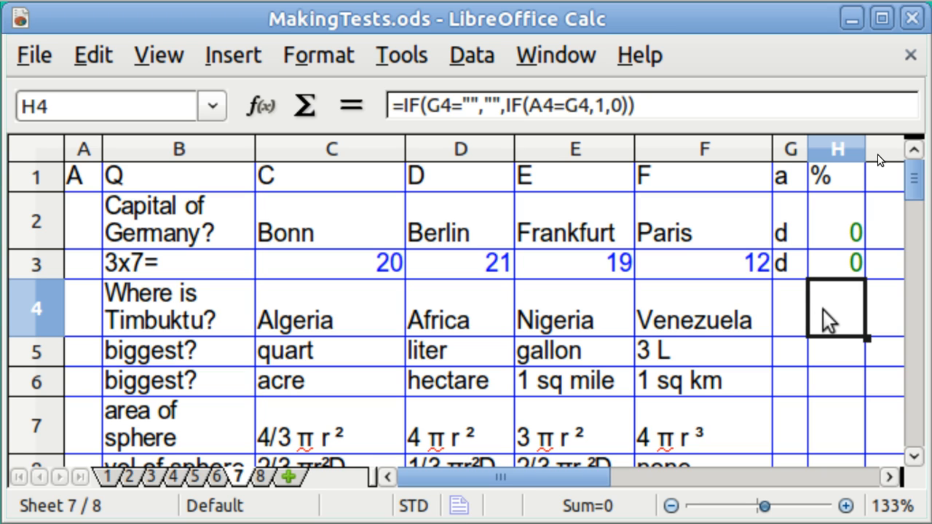
{"action": "mouse_move", "coordinate": [507, 129]}
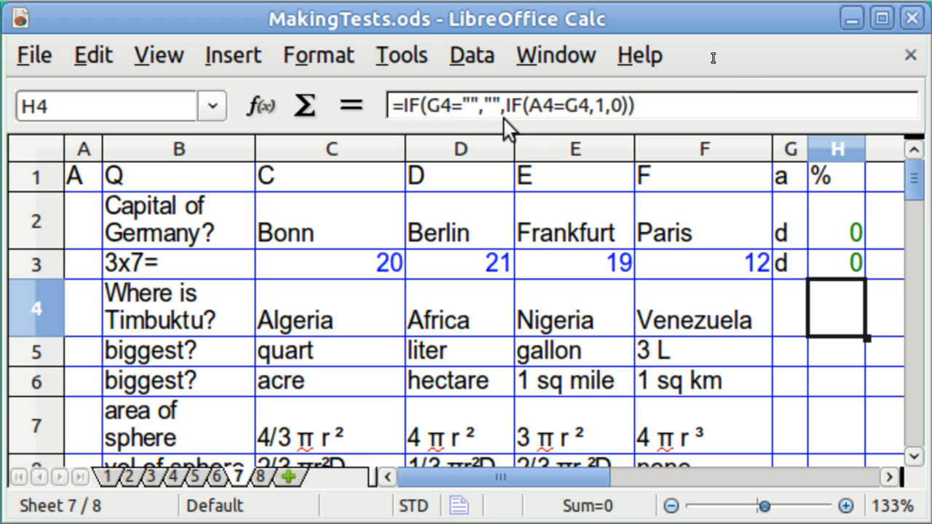
{"action": "mouse_move", "coordinate": [444, 131]}
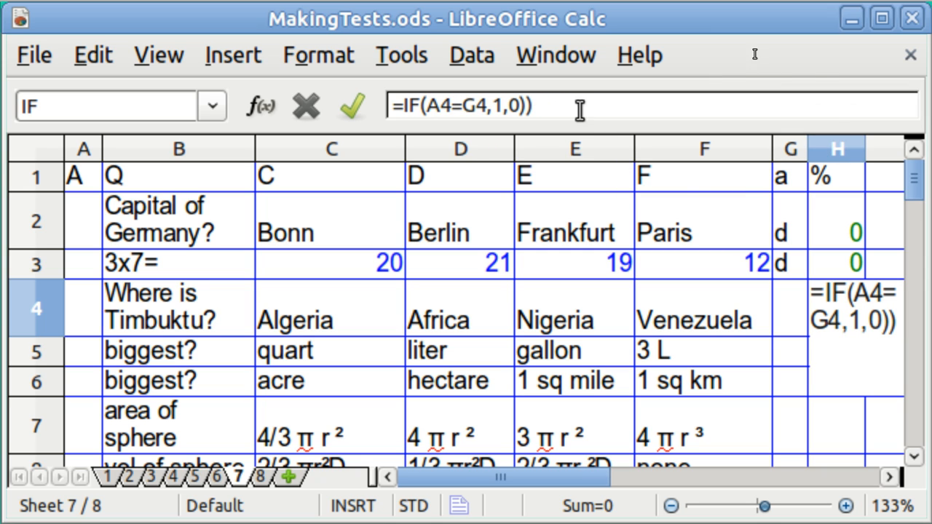
Step: Fix H4 to =IF(A4=G4,1,0) and verify it against key G4 and answer A4
{"action": "key", "text": "BackSpace"}
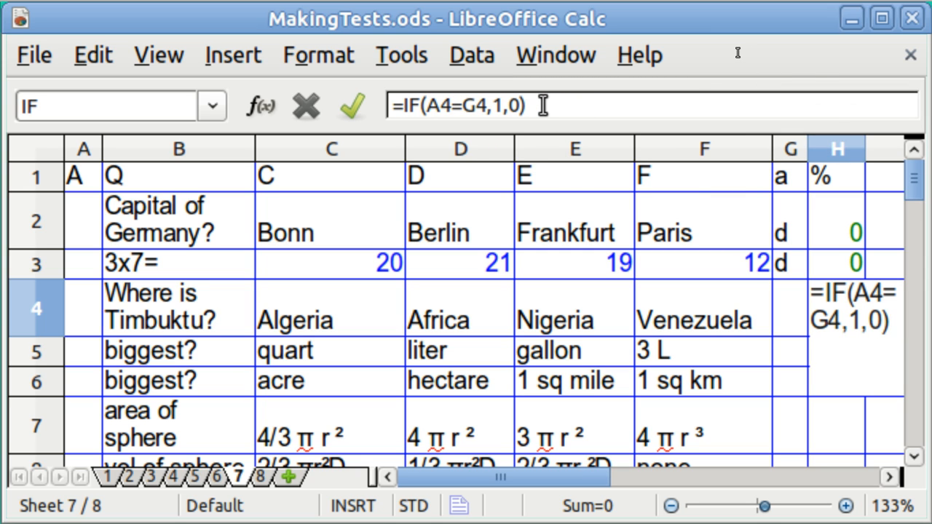
{"action": "scroll", "scroll_direction": "down", "scroll_amount": 3}
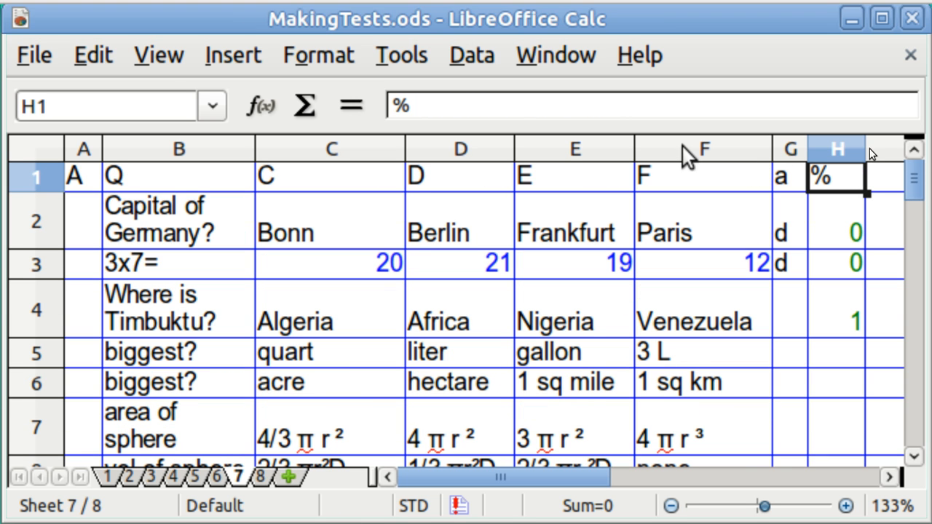
{"action": "left_click", "coordinate": [836, 320]}
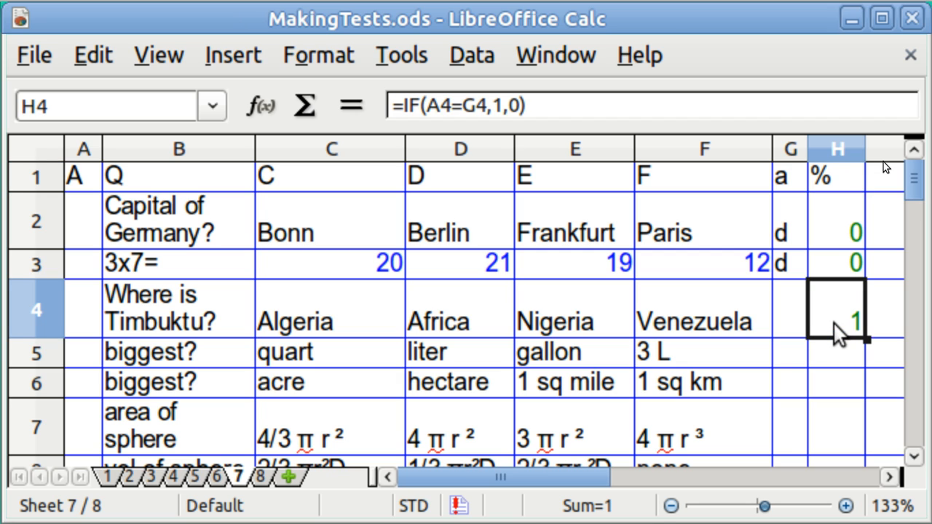
{"action": "left_click", "coordinate": [790, 308]}
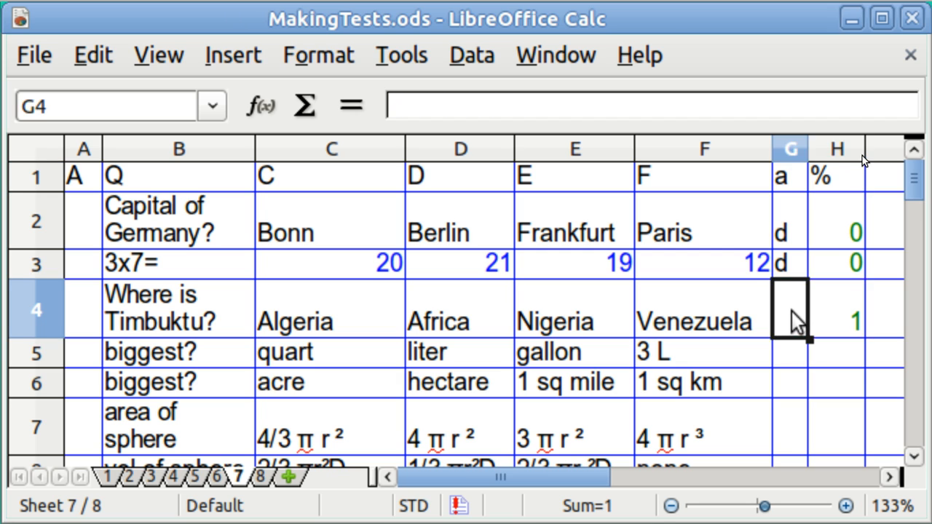
{"action": "left_click", "coordinate": [83, 309]}
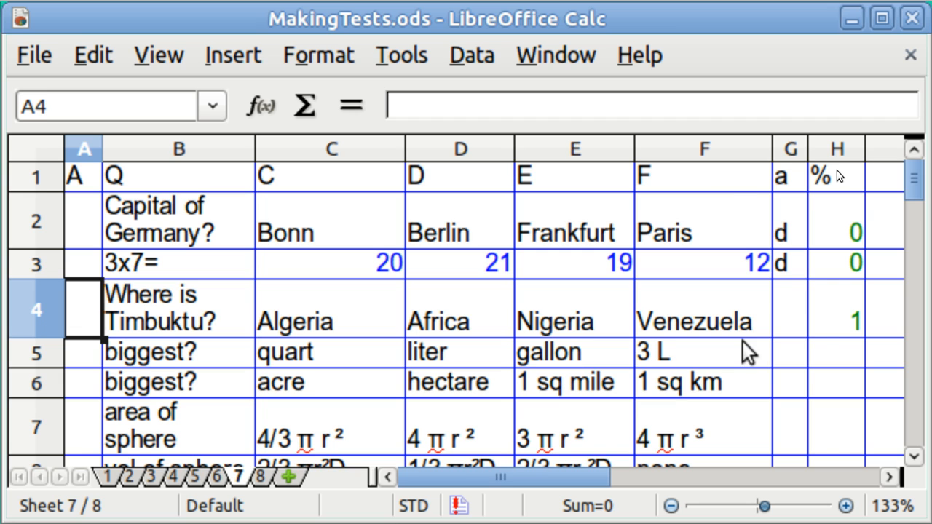
{"action": "left_click", "coordinate": [836, 320]}
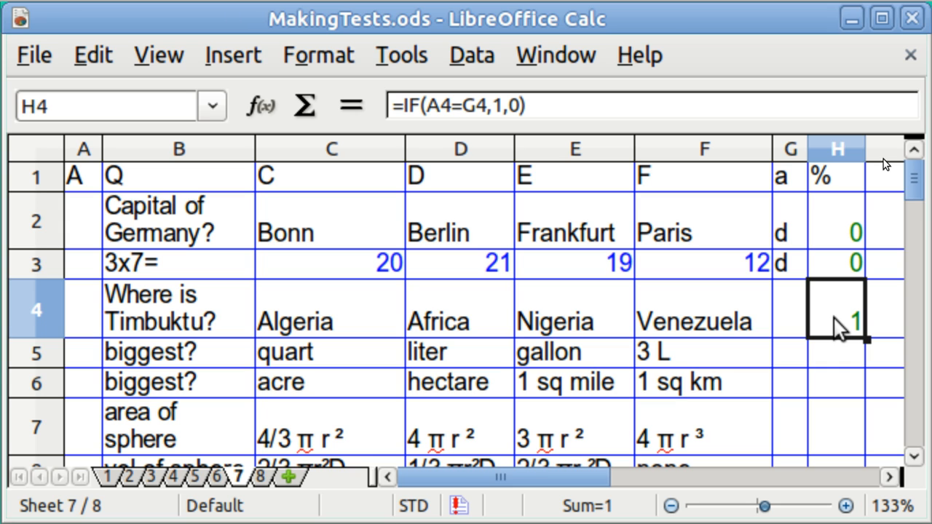
{"action": "mouse_move", "coordinate": [837, 277]}
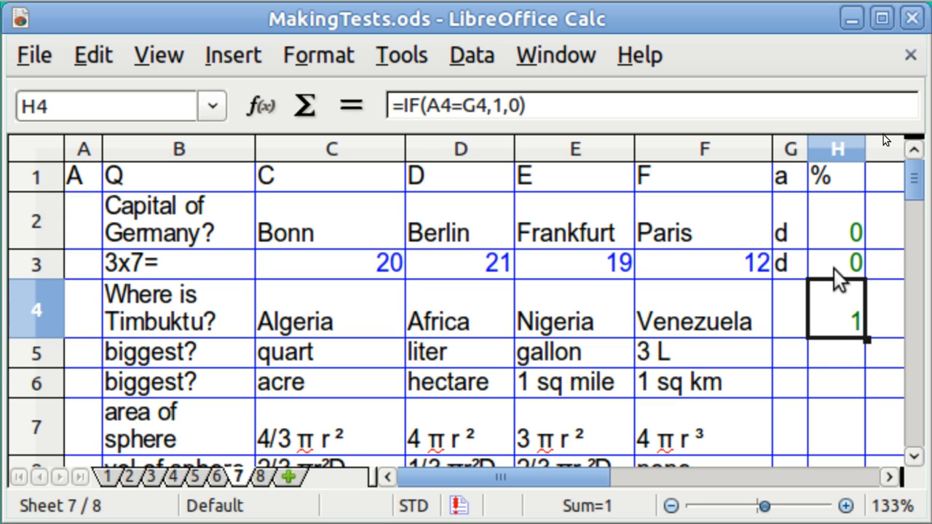
{"action": "left_click", "coordinate": [836, 262]}
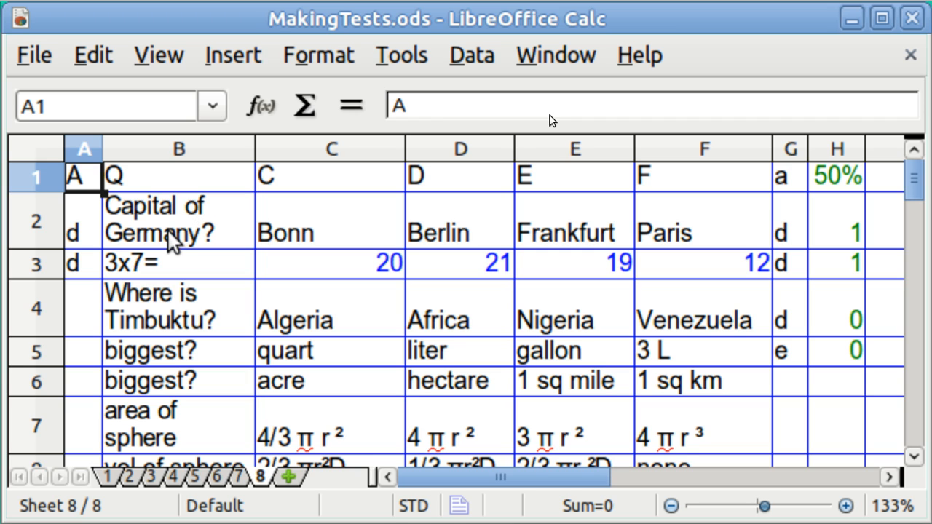
{"action": "mouse_move", "coordinate": [88, 320]}
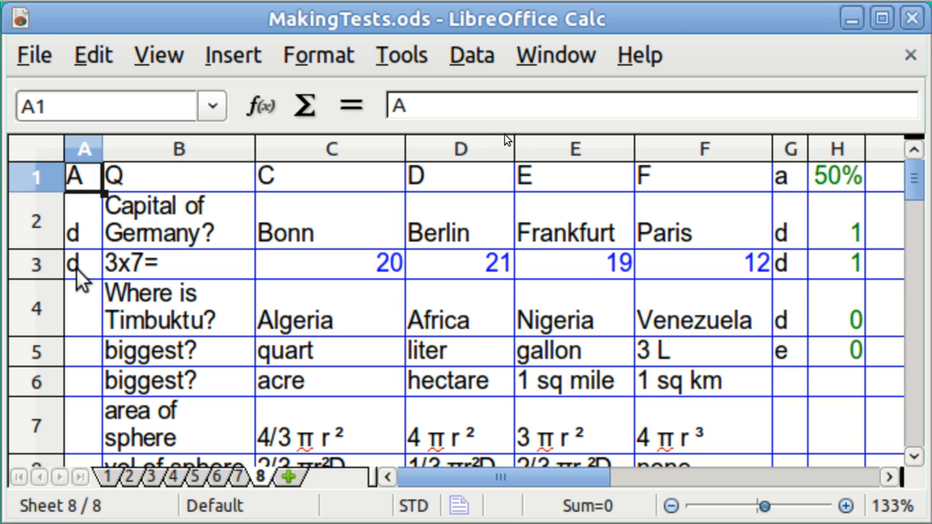
Step: Select the student d answers in A2:A3 on sheet 8
{"action": "left_click", "coordinate": [83, 264]}
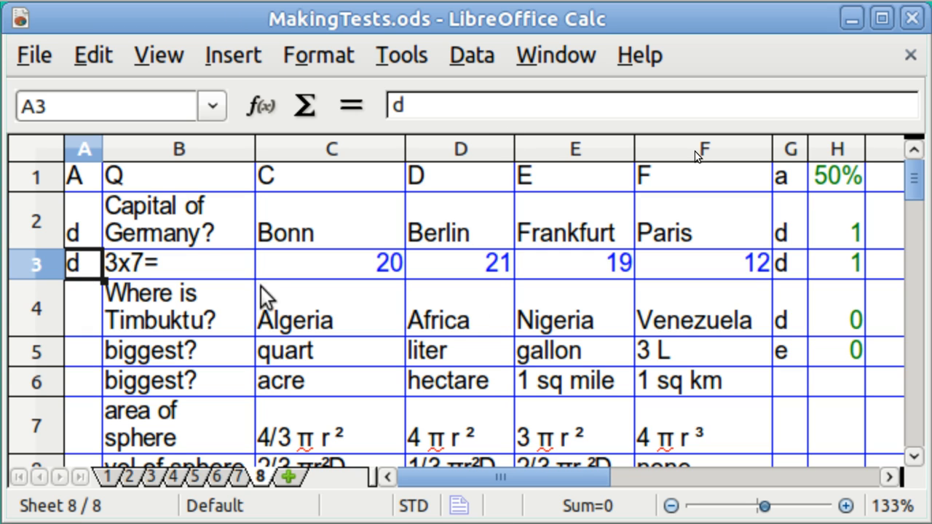
{"action": "mouse_move", "coordinate": [798, 280]}
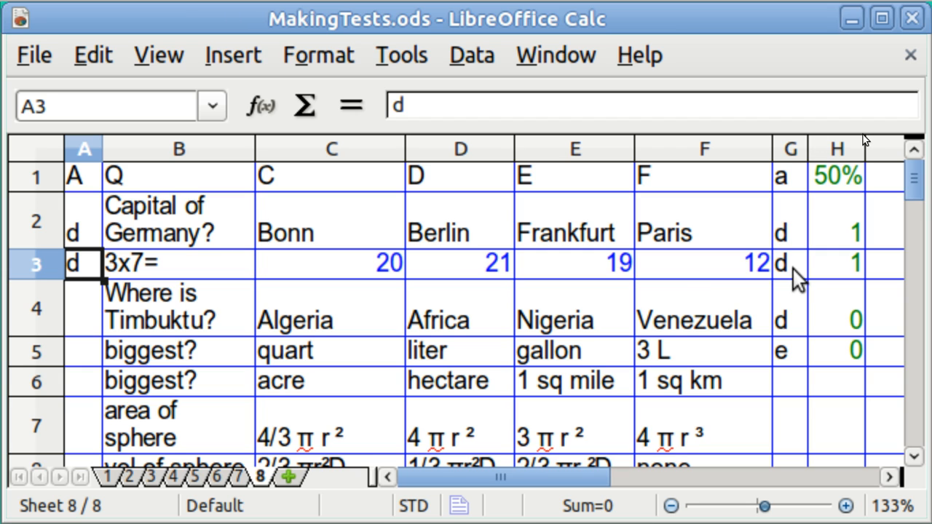
{"action": "left_click", "coordinate": [81, 221]}
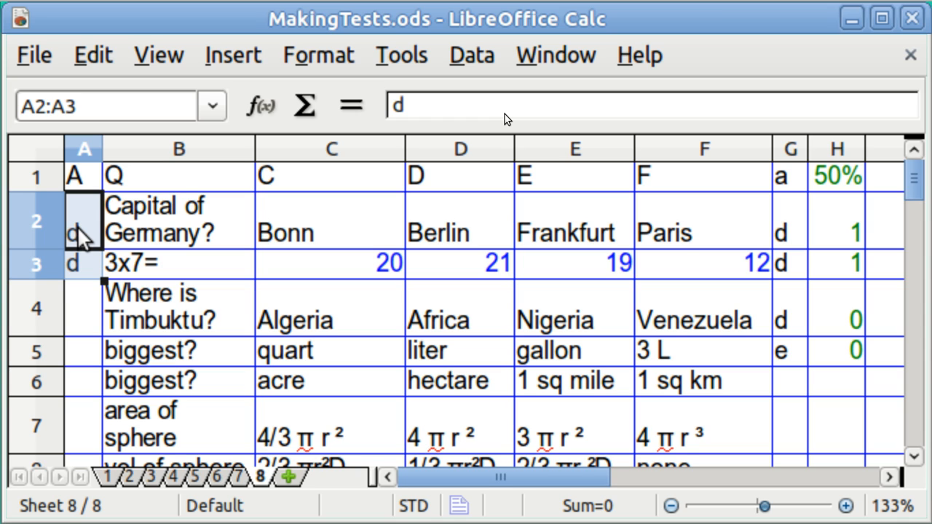
Step: Delete the student answers in A2:A3 and the answer key in G2:G5
{"action": "key", "text": "Delete"}
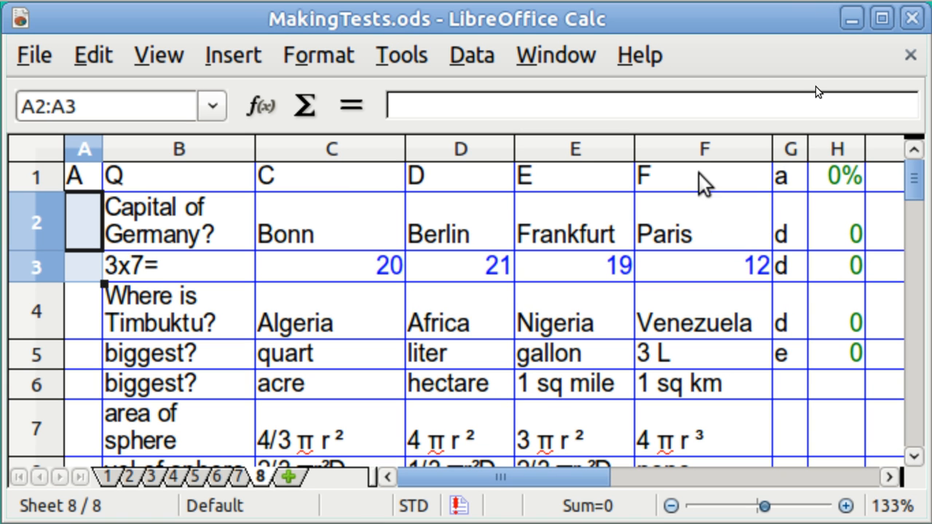
{"action": "mouse_move", "coordinate": [789, 251]}
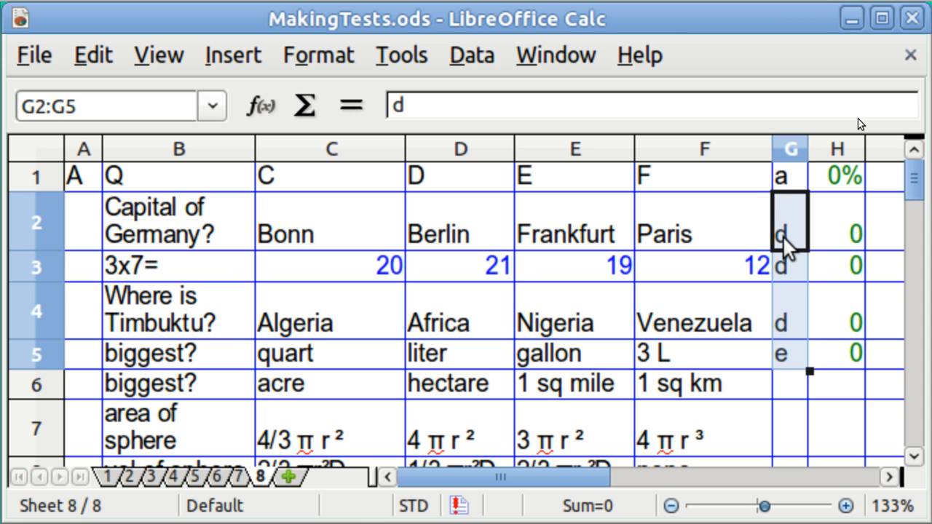
{"action": "key", "text": "Delete"}
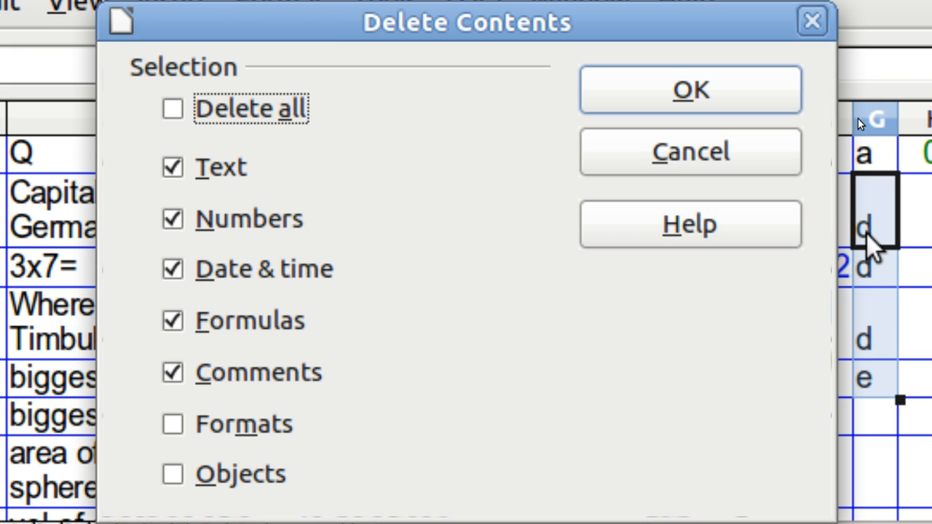
{"action": "left_click", "coordinate": [689, 89]}
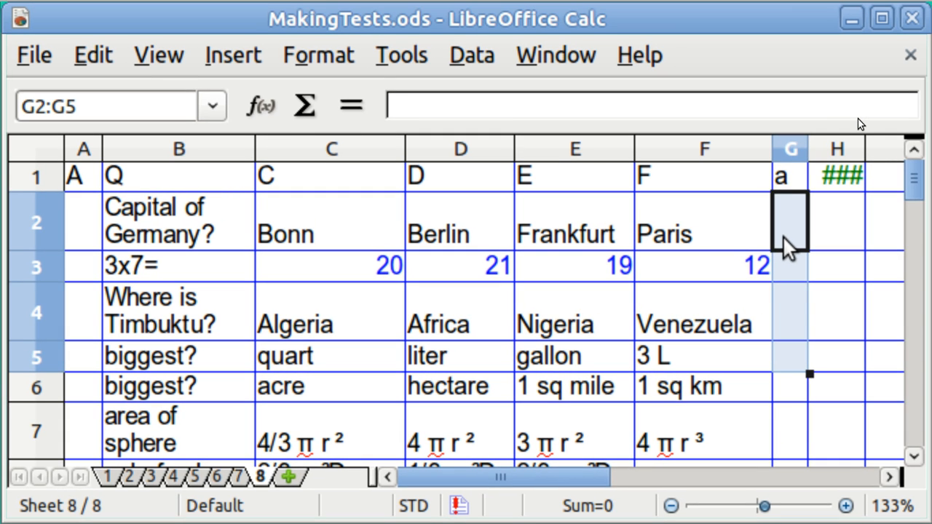
{"action": "left_click", "coordinate": [702, 221]}
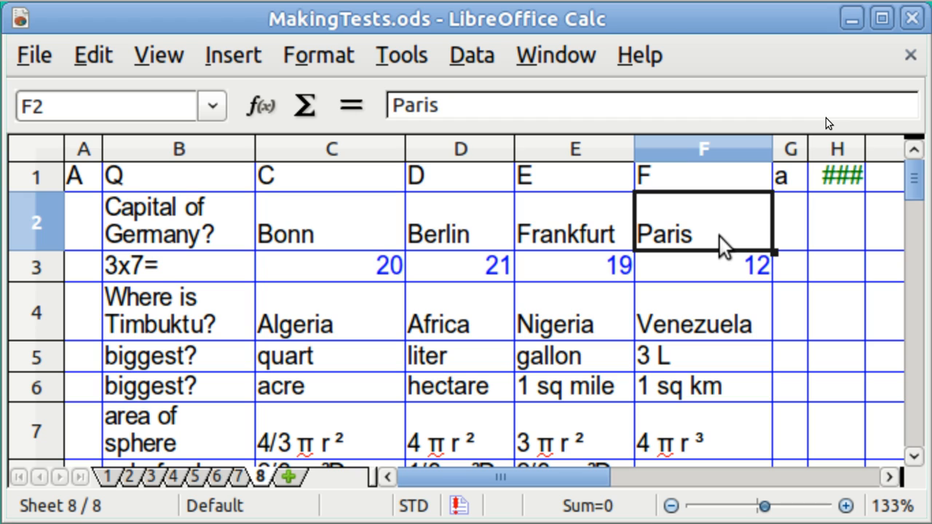
{"action": "mouse_move", "coordinate": [789, 187]}
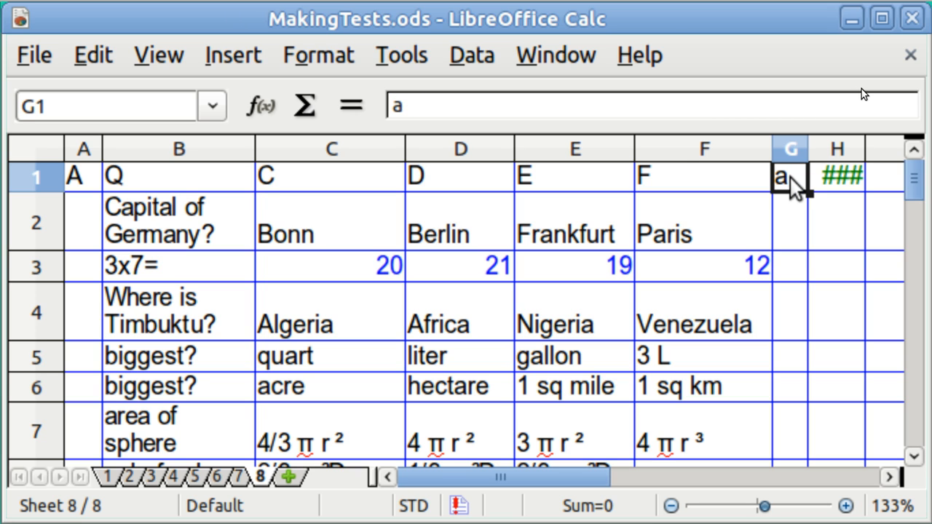
{"action": "mouse_move", "coordinate": [131, 400]}
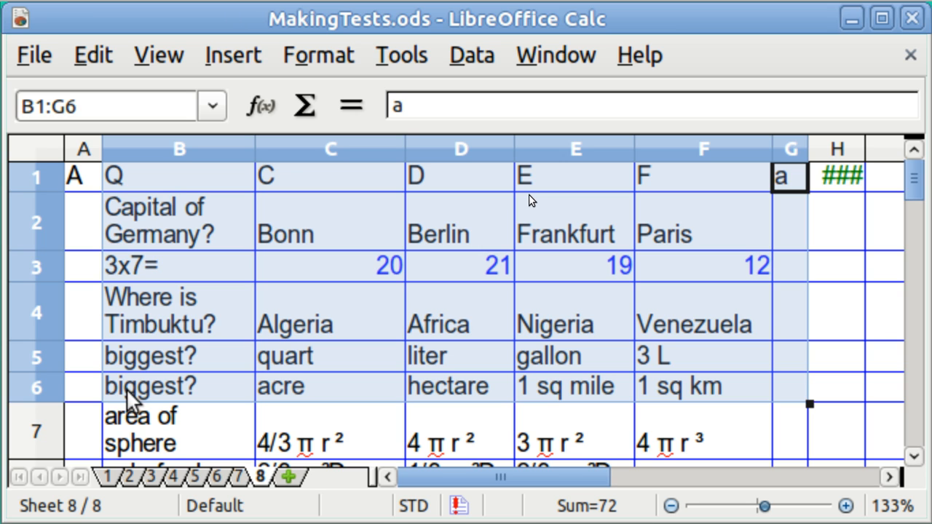
{"action": "mouse_move", "coordinate": [576, 157]}
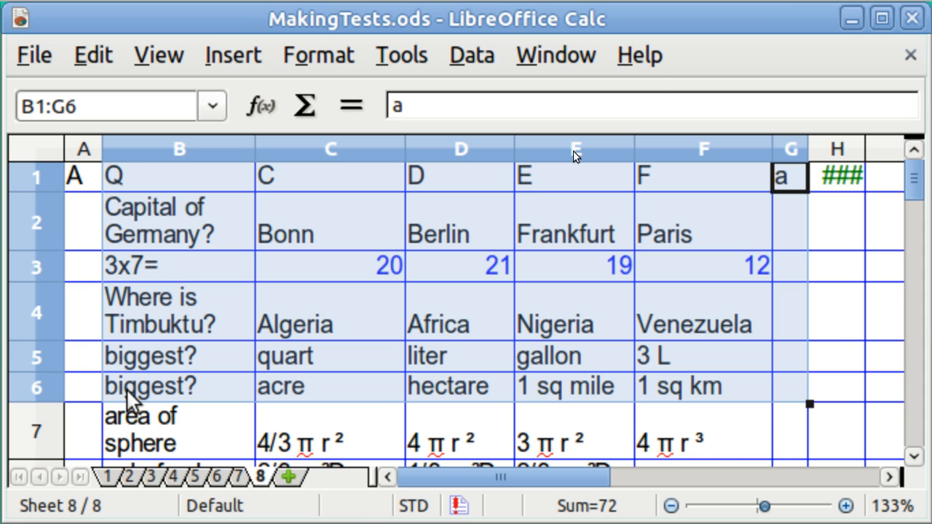
Step: Start Data > Form for the selected question table B1:G6
{"action": "left_click", "coordinate": [472, 56]}
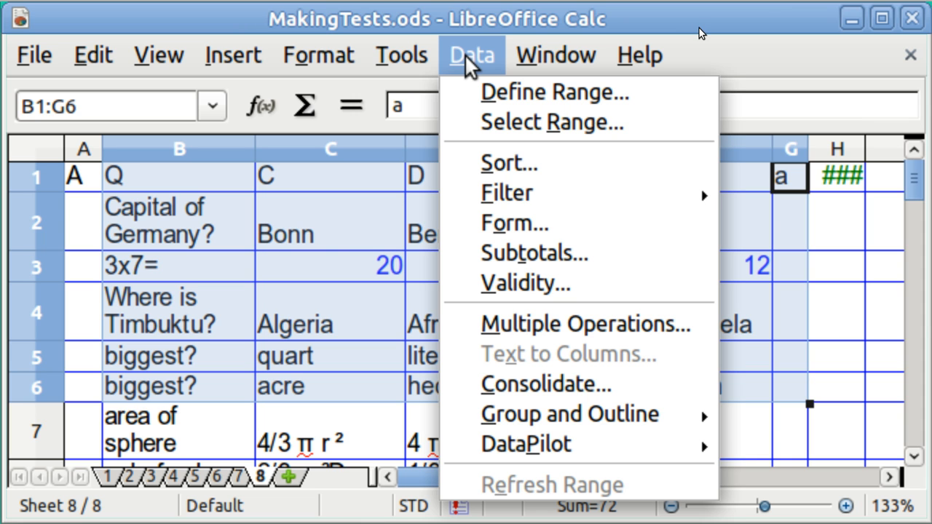
{"action": "mouse_move", "coordinate": [515, 225]}
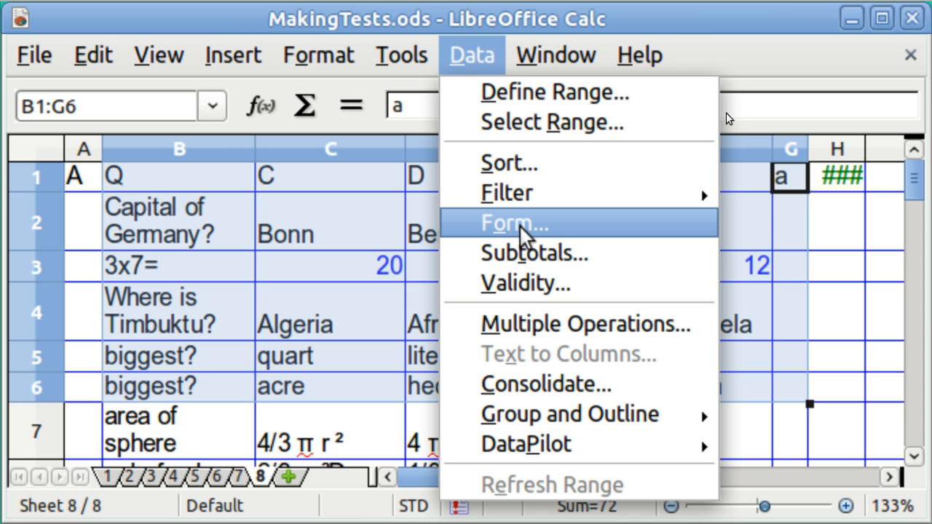
{"action": "left_click", "coordinate": [515, 225]}
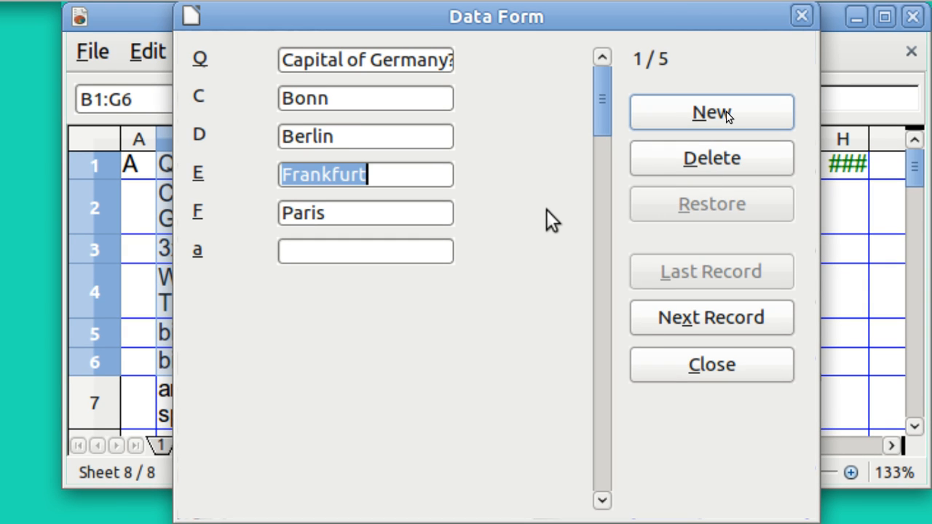
Step: Enter answer-key d for the first three questions through the Data Form records
{"action": "left_click", "coordinate": [364, 251]}
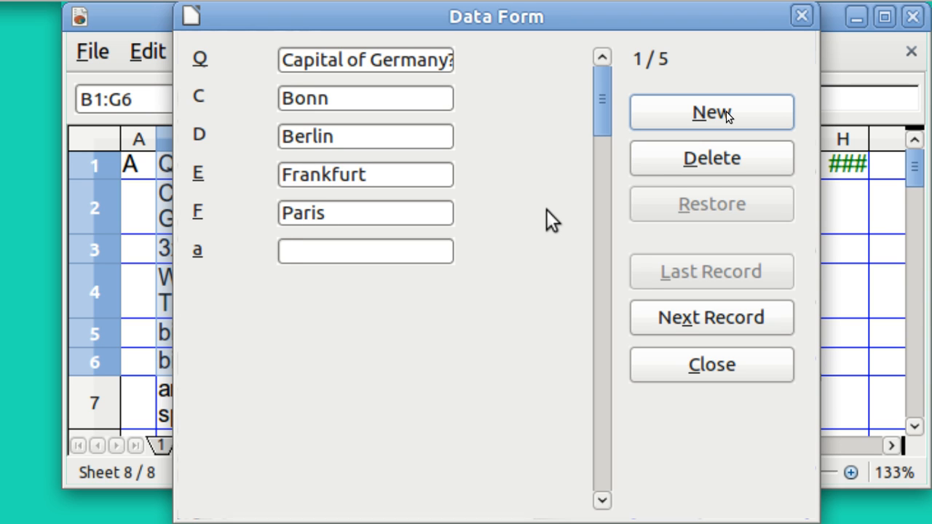
{"action": "type", "text": "d"}
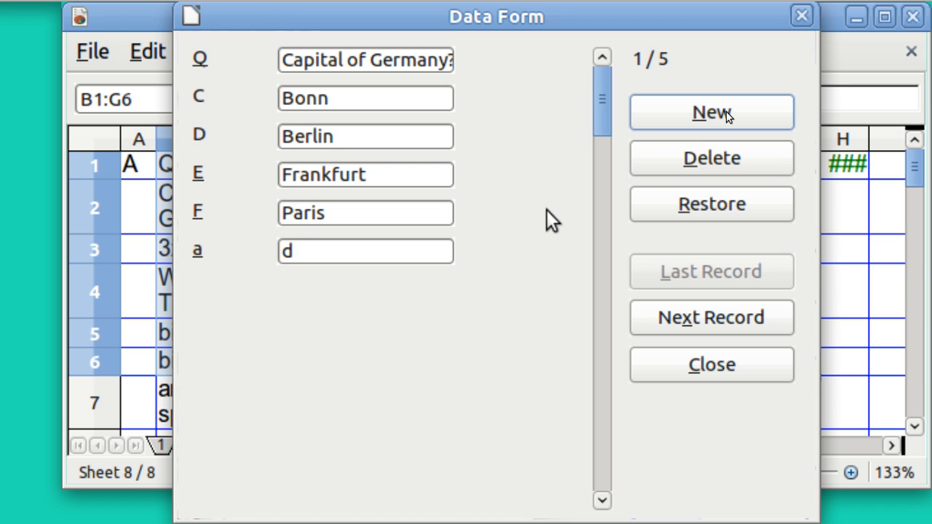
{"action": "mouse_move", "coordinate": [673, 328]}
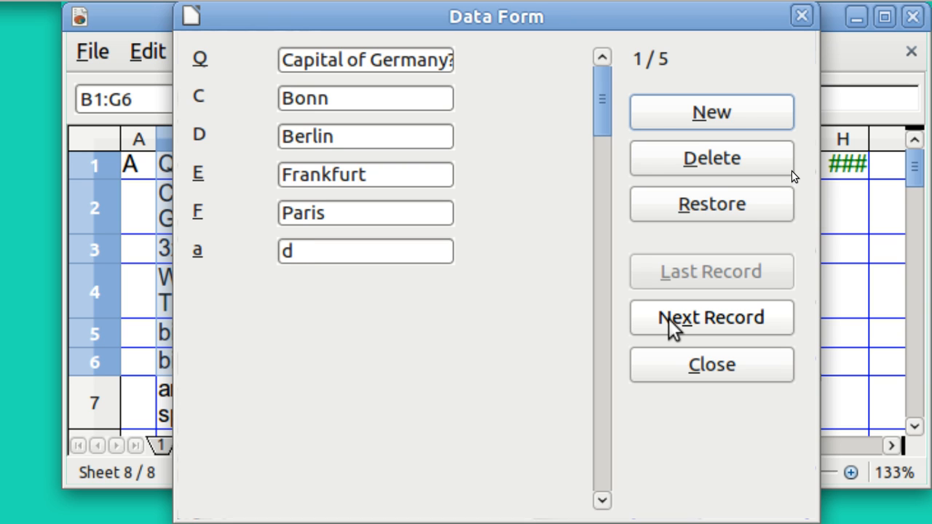
{"action": "left_click", "coordinate": [364, 251]}
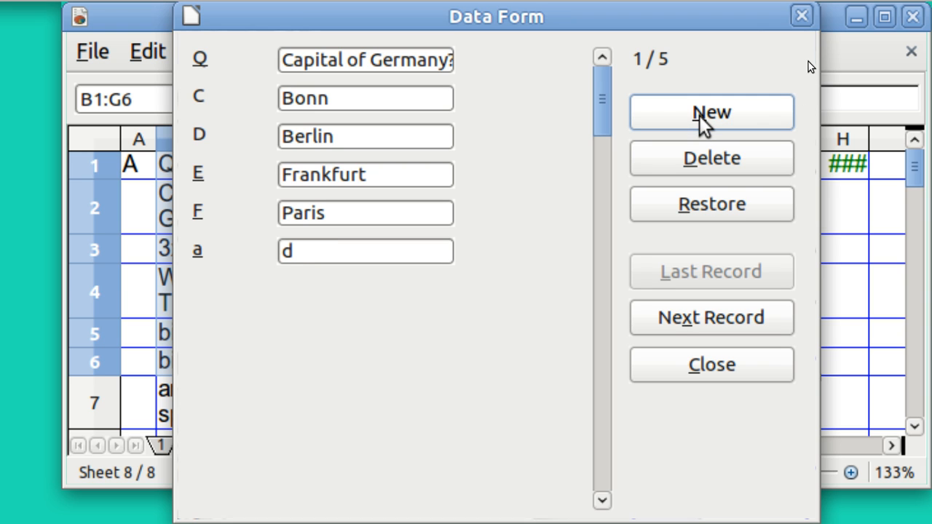
{"action": "left_click", "coordinate": [711, 317]}
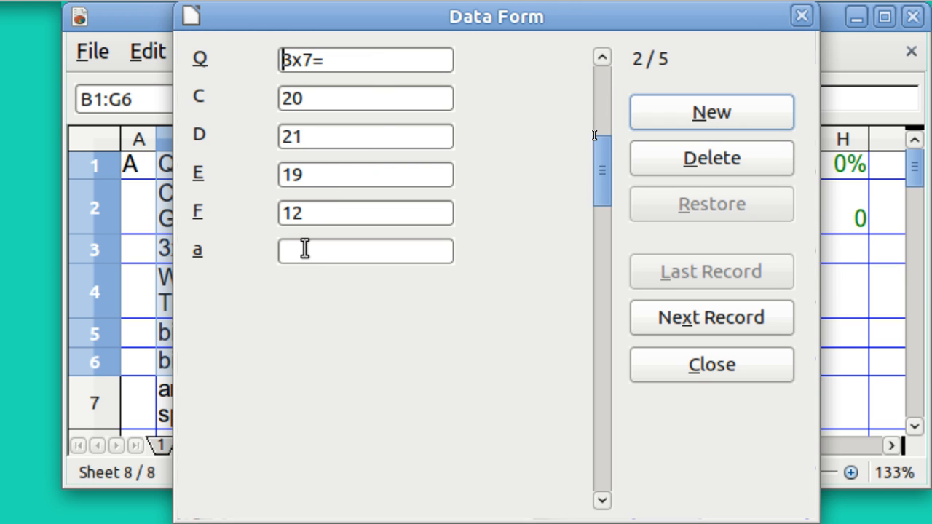
{"action": "type", "text": "d"}
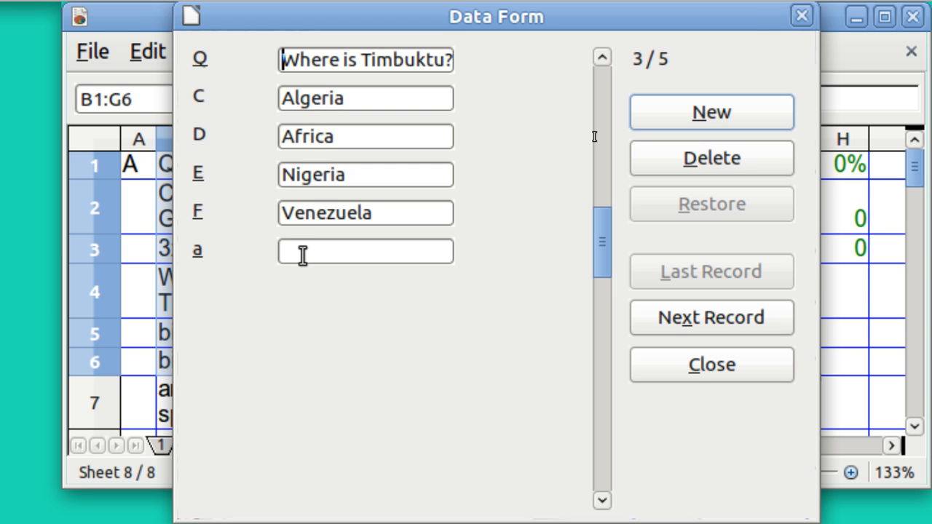
{"action": "type", "text": "d"}
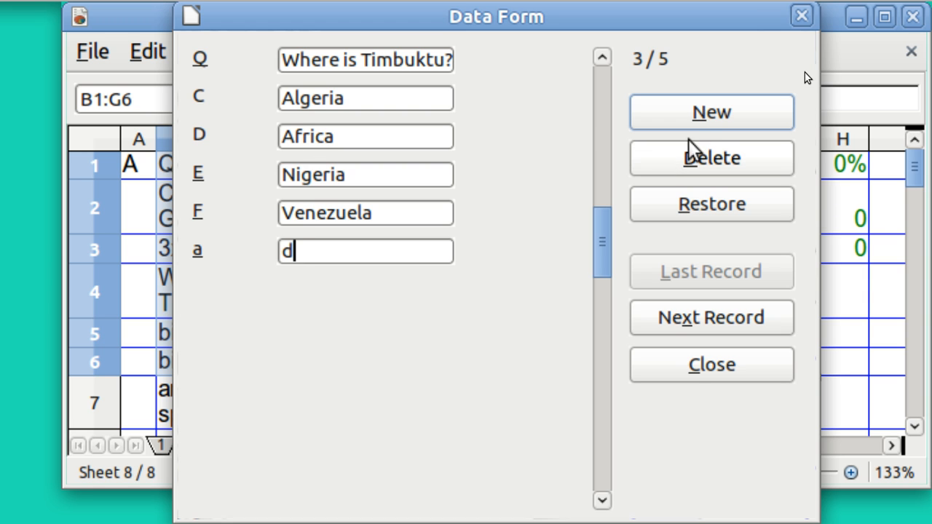
{"action": "left_click", "coordinate": [710, 318]}
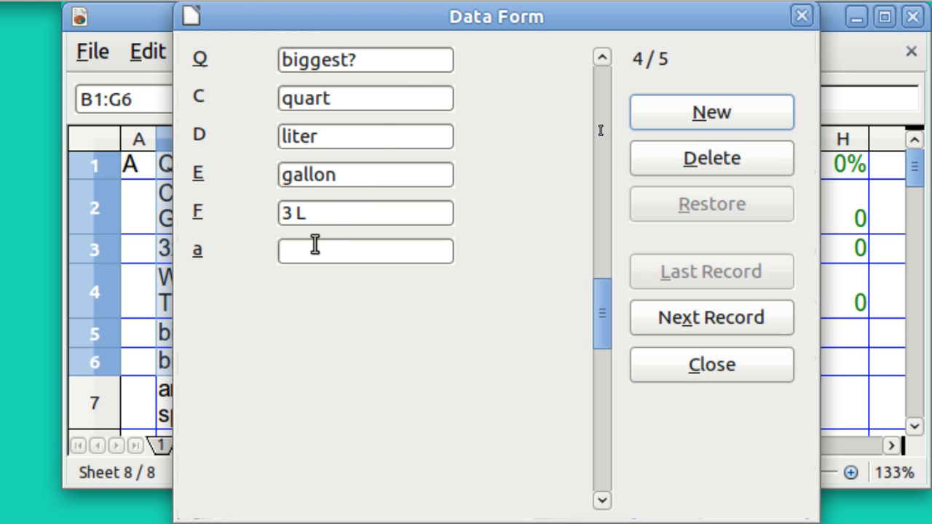
Step: Enter e for the last two questions and close the Data Form
{"action": "type", "text": "e"}
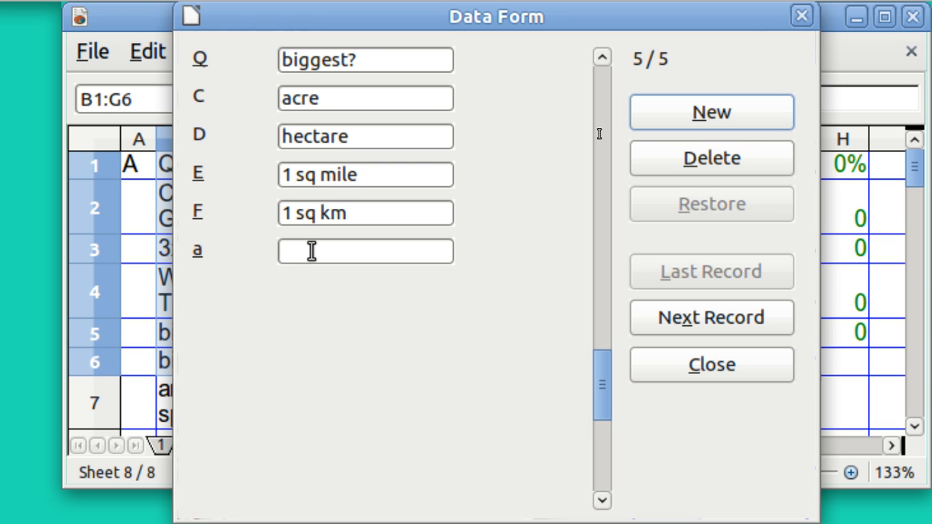
{"action": "type", "text": "e"}
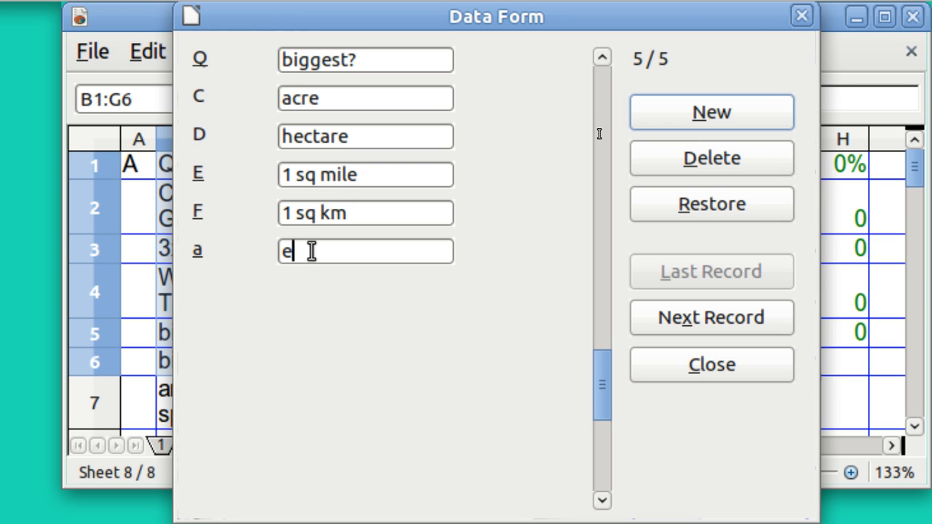
{"action": "mouse_move", "coordinate": [544, 175]}
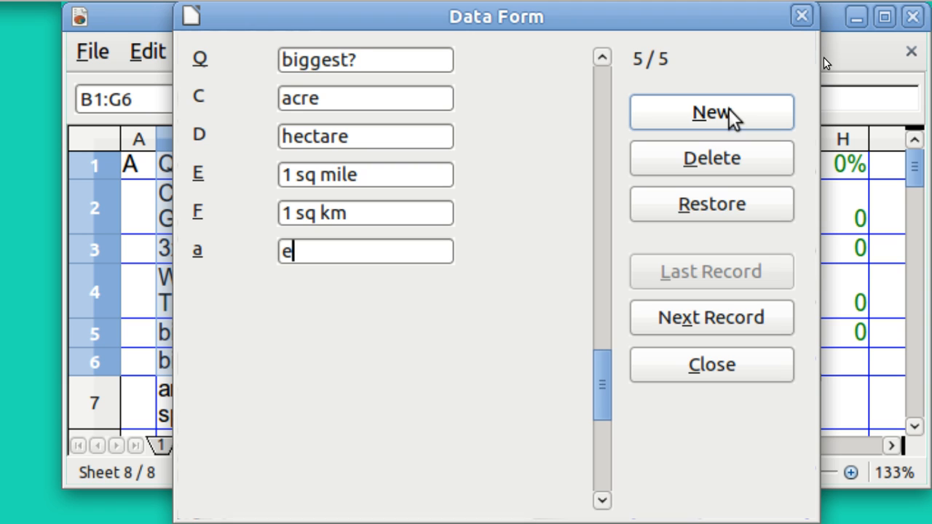
{"action": "left_click", "coordinate": [711, 112]}
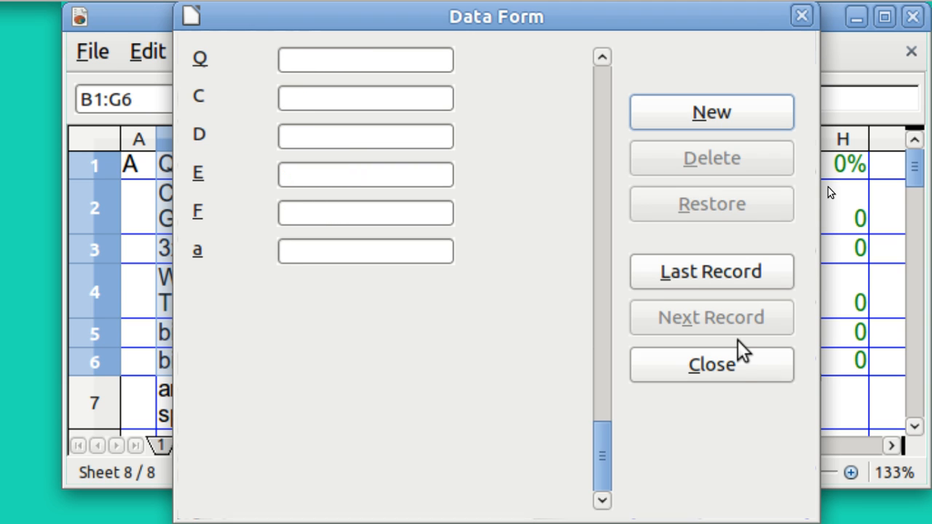
{"action": "left_click", "coordinate": [711, 364]}
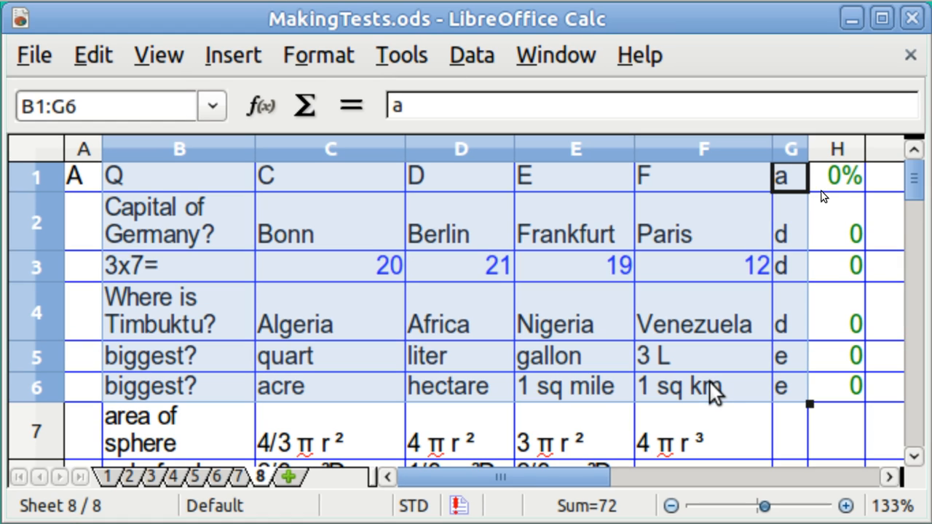
{"action": "mouse_move", "coordinate": [865, 117]}
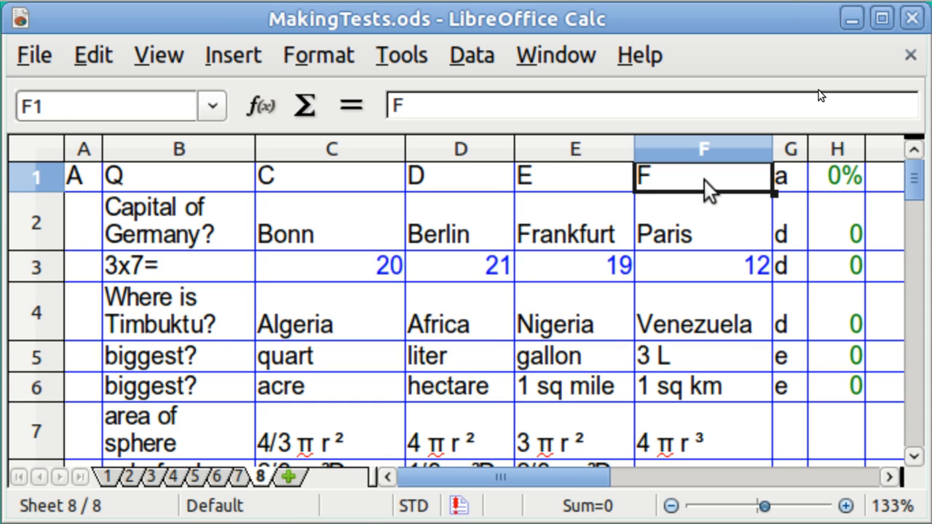
{"action": "mouse_move", "coordinate": [265, 306]}
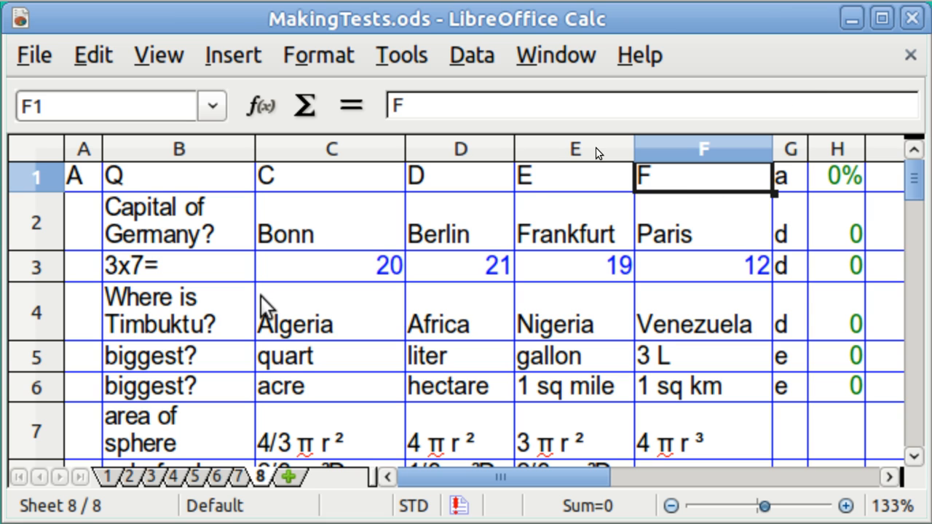
{"action": "mouse_move", "coordinate": [82, 444]}
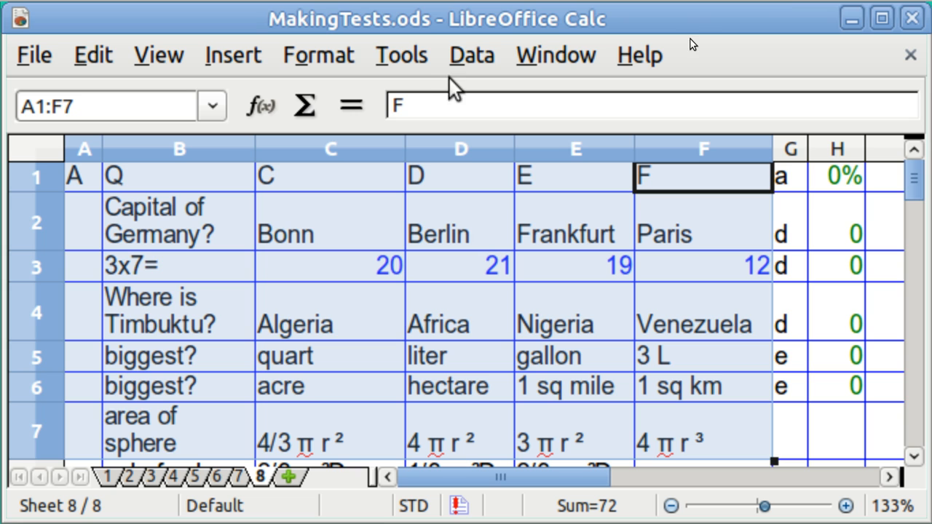
Step: Start Data > Form for the wider table A1:F7 including the student column
{"action": "left_click", "coordinate": [472, 55]}
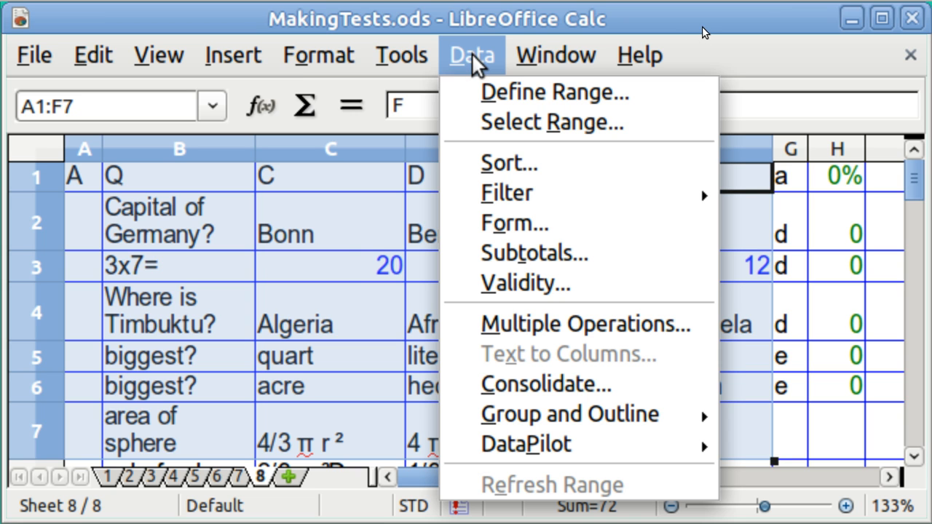
{"action": "mouse_move", "coordinate": [513, 224]}
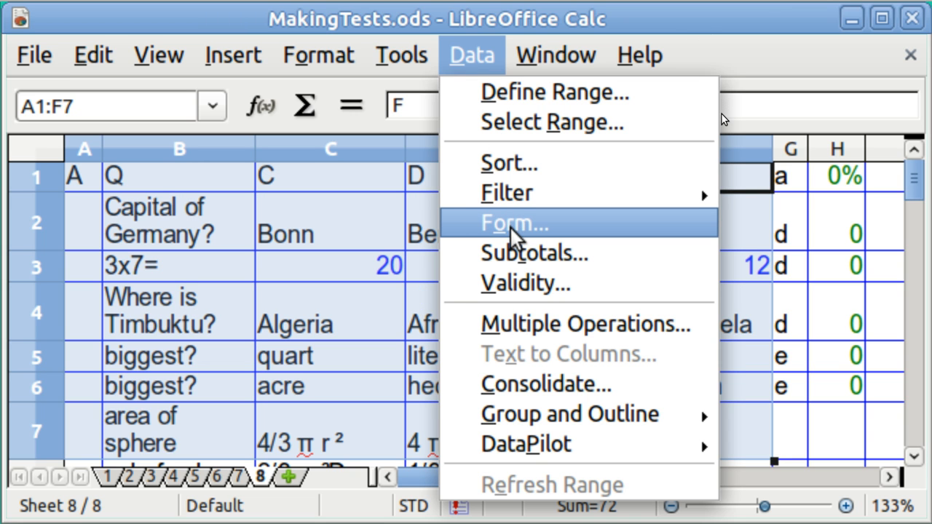
{"action": "left_click", "coordinate": [514, 224]}
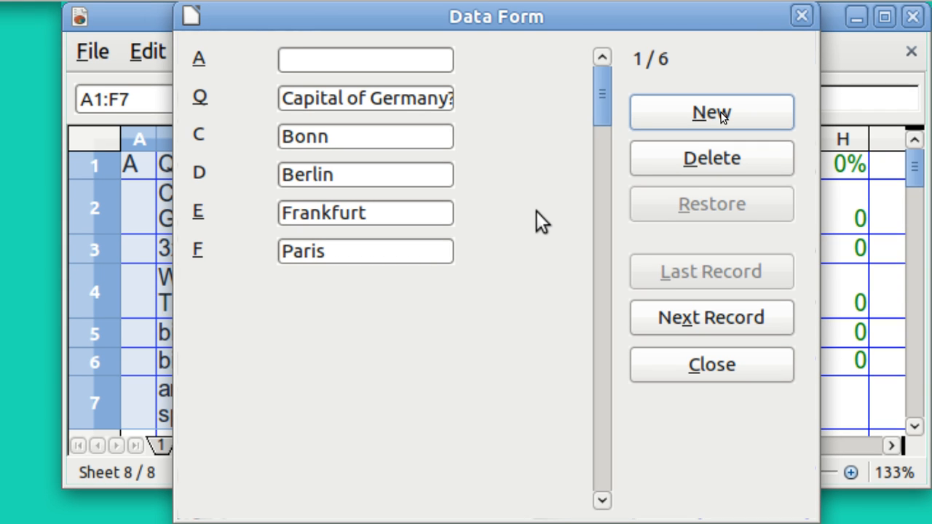
Step: Enter student answers c, d, e for the first three questions in field A
{"action": "left_click", "coordinate": [365, 59]}
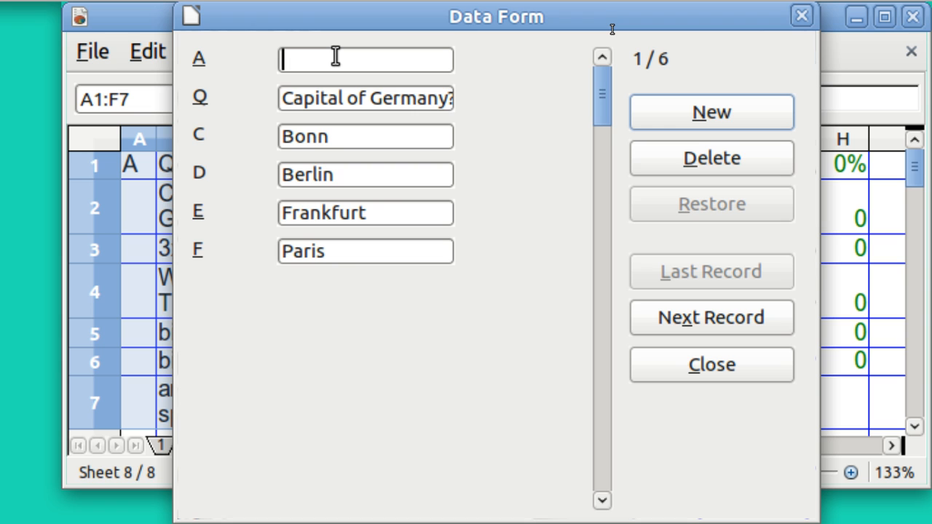
{"action": "type", "text": "c"}
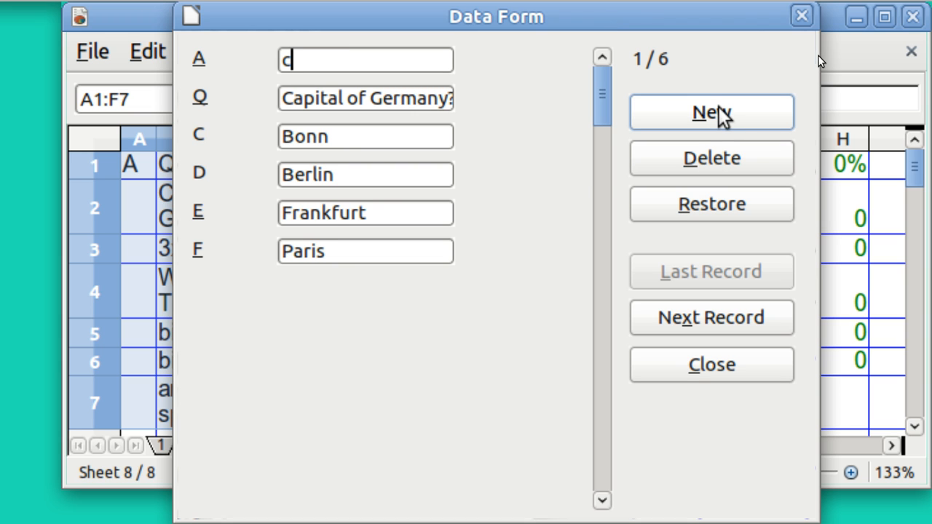
{"action": "left_click", "coordinate": [710, 112]}
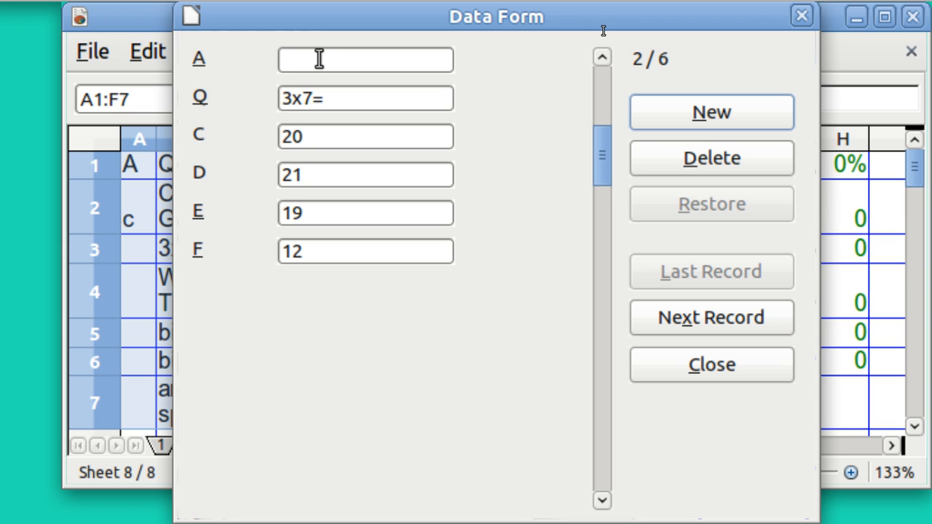
{"action": "type", "text": "d"}
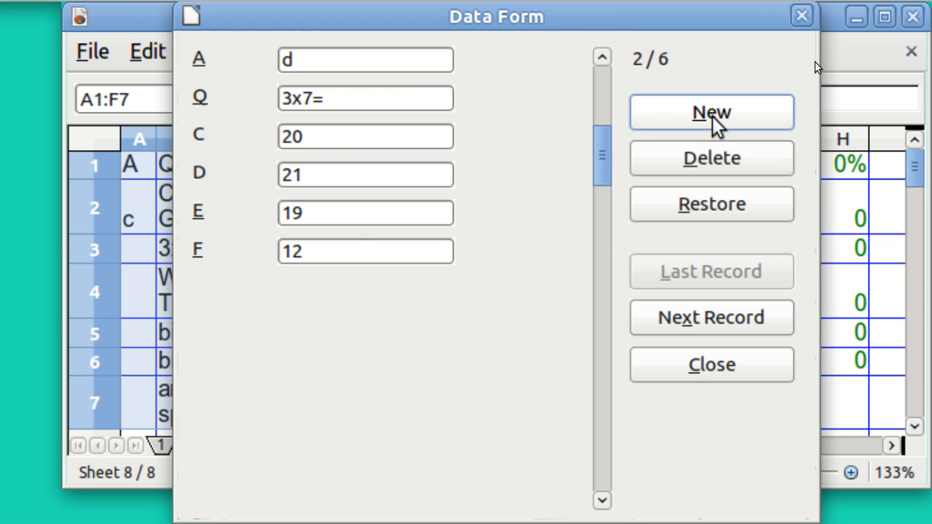
{"action": "left_click", "coordinate": [711, 112]}
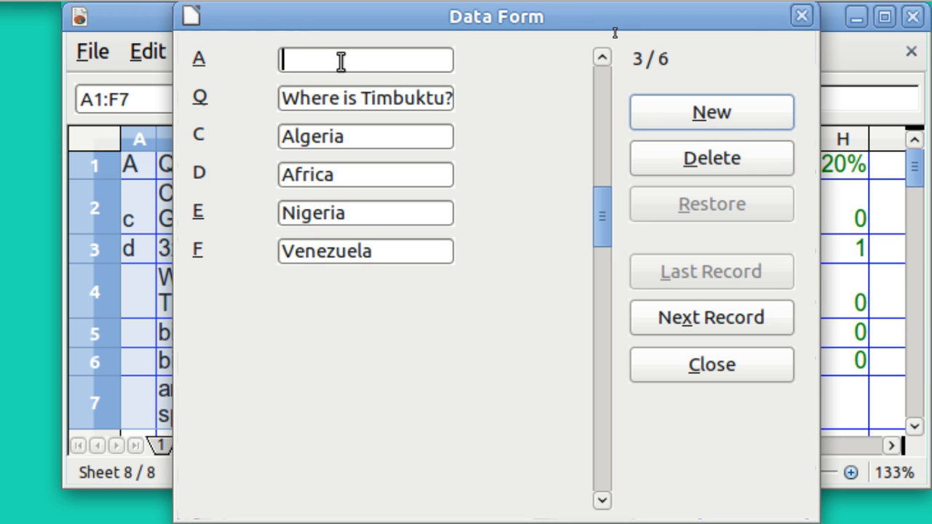
{"action": "type", "text": "e"}
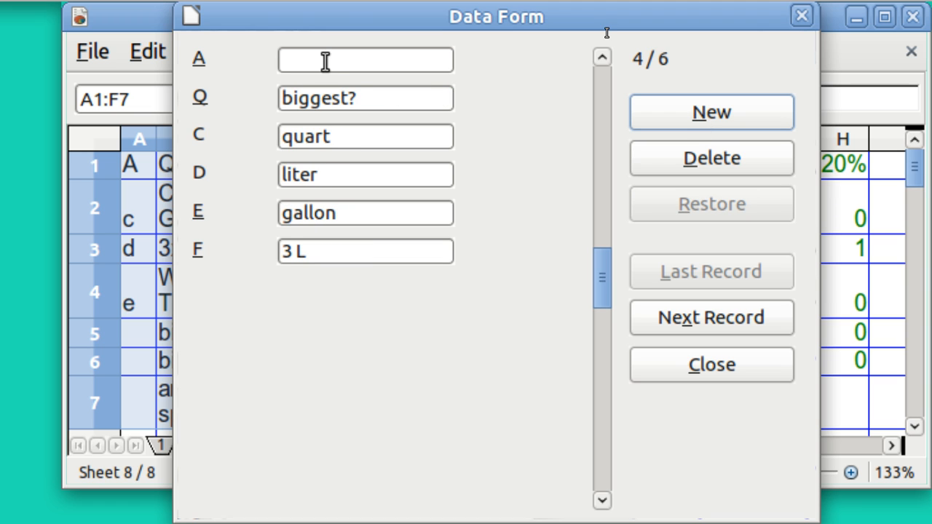
{"action": "left_click", "coordinate": [364, 60]}
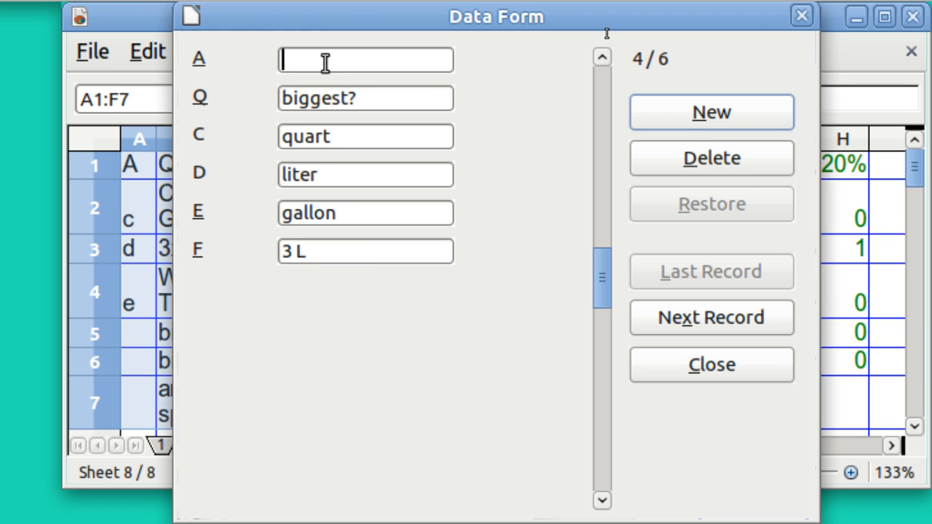
{"action": "type", "text": "e"}
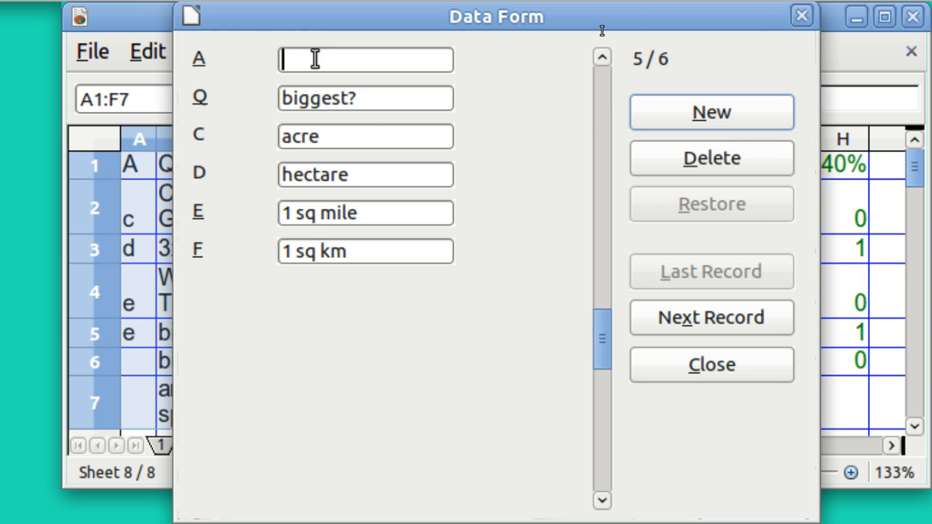
Step: Enter e, e, d for the remaining questions and close the Data Form, giving 60%
{"action": "type", "text": "e"}
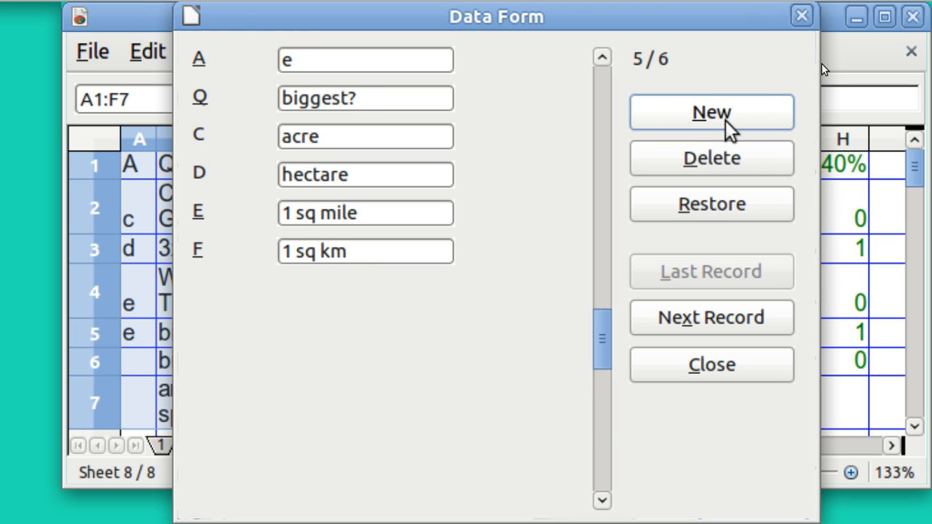
{"action": "left_click", "coordinate": [711, 112]}
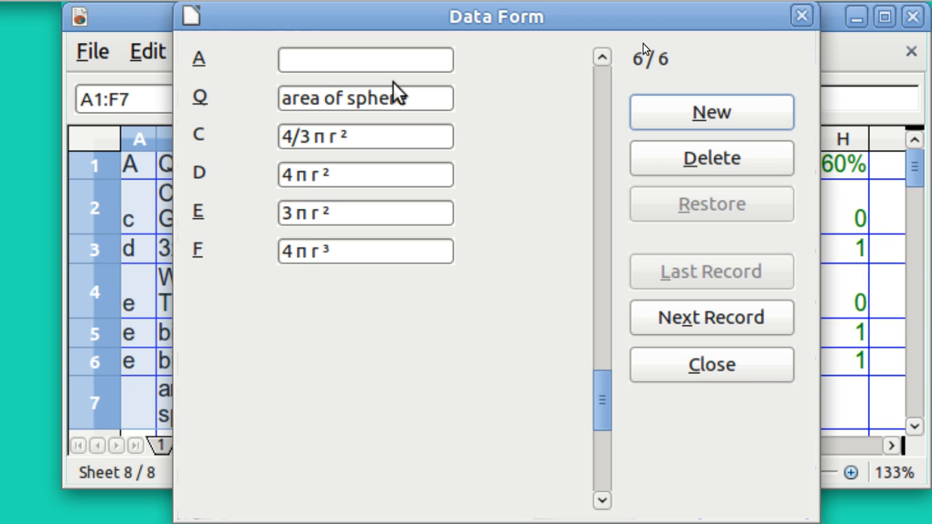
{"action": "left_click", "coordinate": [364, 59]}
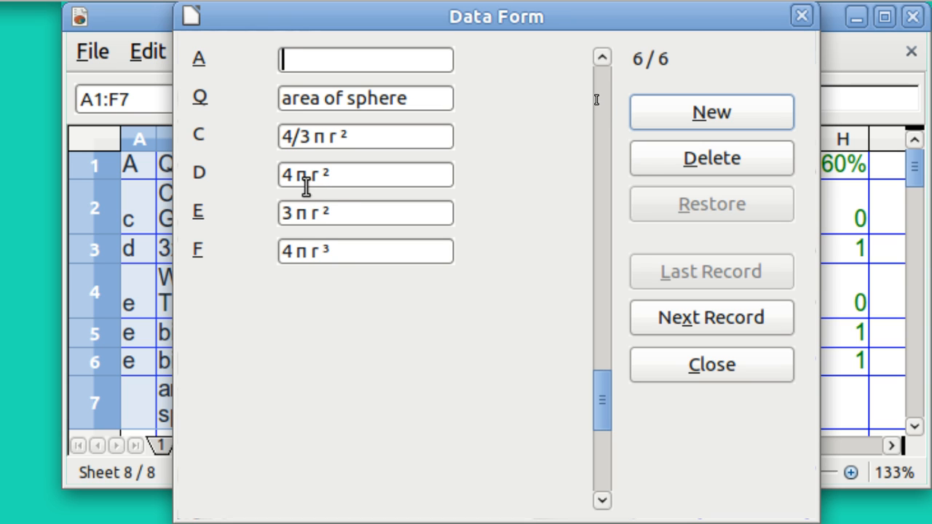
{"action": "mouse_move", "coordinate": [597, 102]}
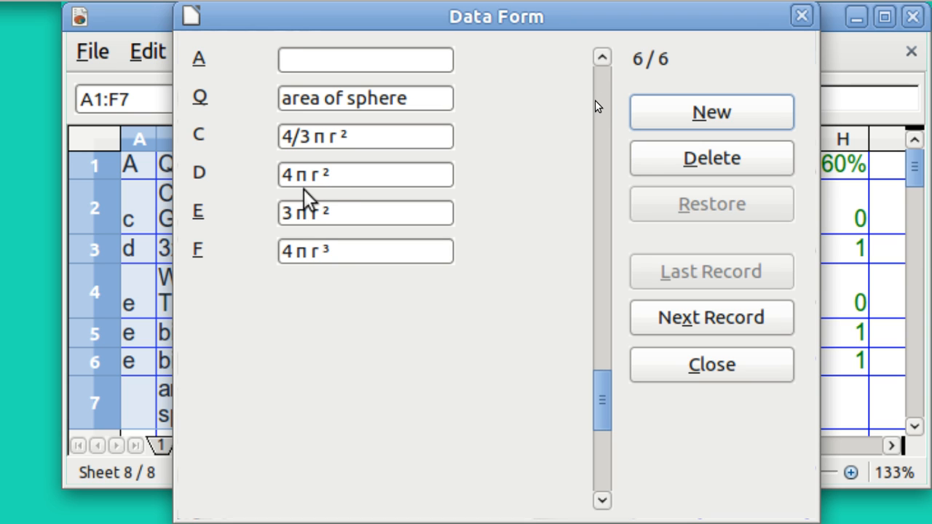
{"action": "type", "text": "d"}
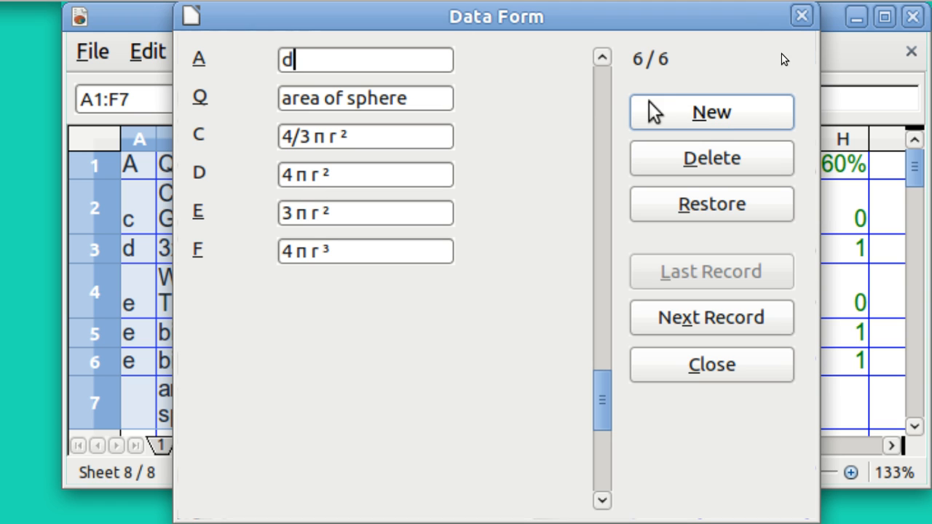
{"action": "left_click", "coordinate": [711, 112]}
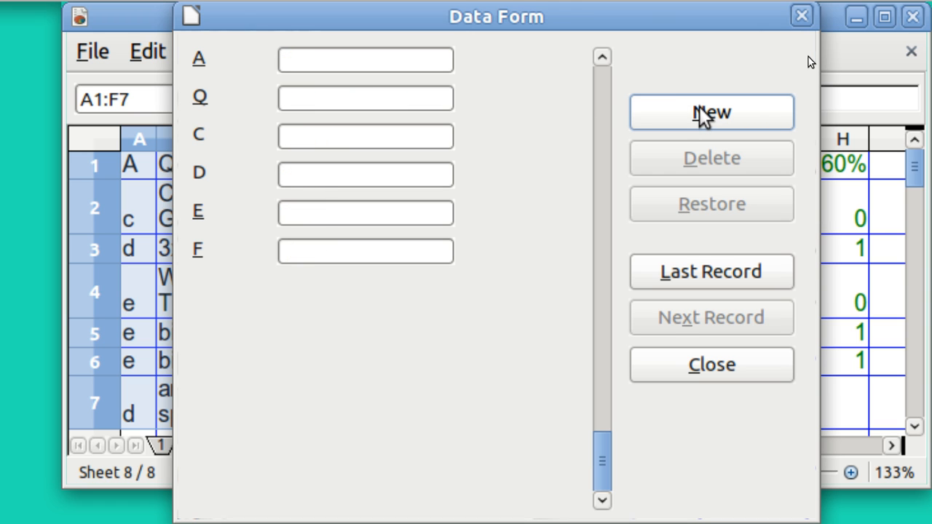
{"action": "left_click", "coordinate": [711, 113]}
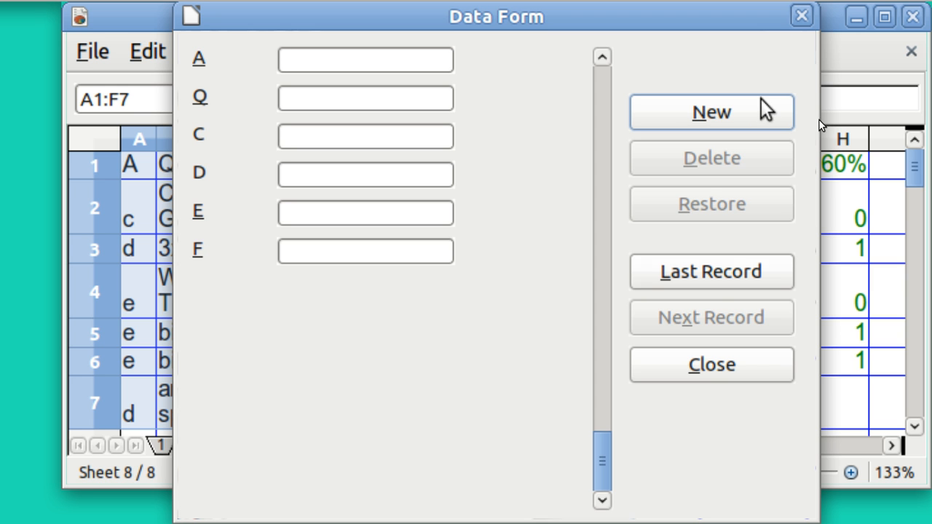
{"action": "left_click", "coordinate": [711, 364]}
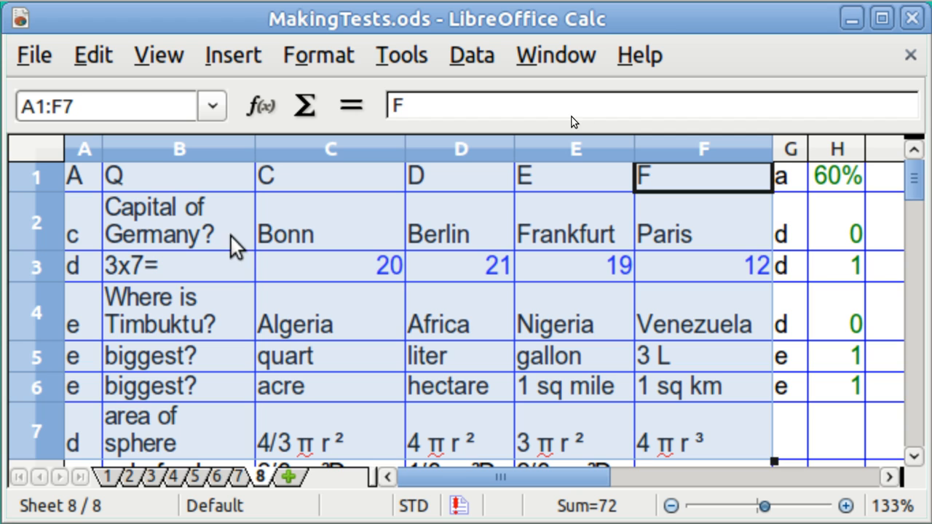
{"action": "mouse_move", "coordinate": [222, 233]}
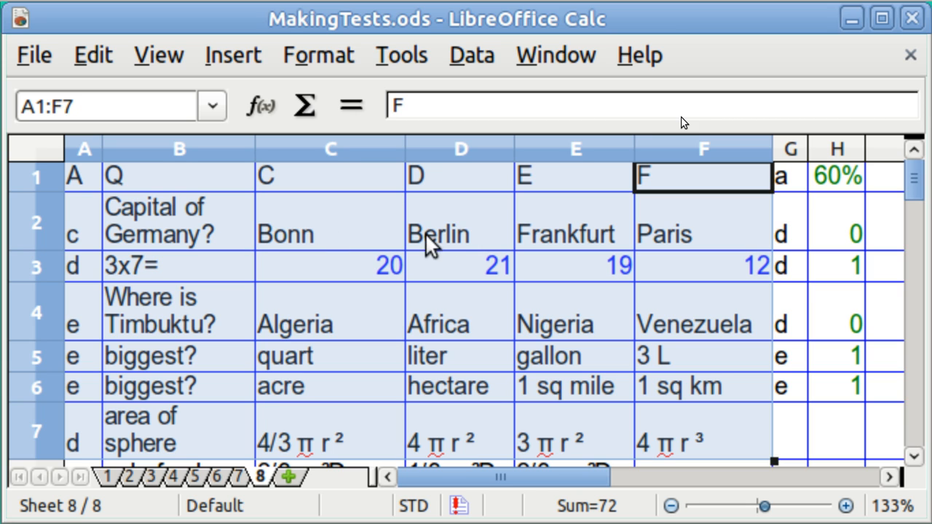
{"action": "mouse_move", "coordinate": [442, 250]}
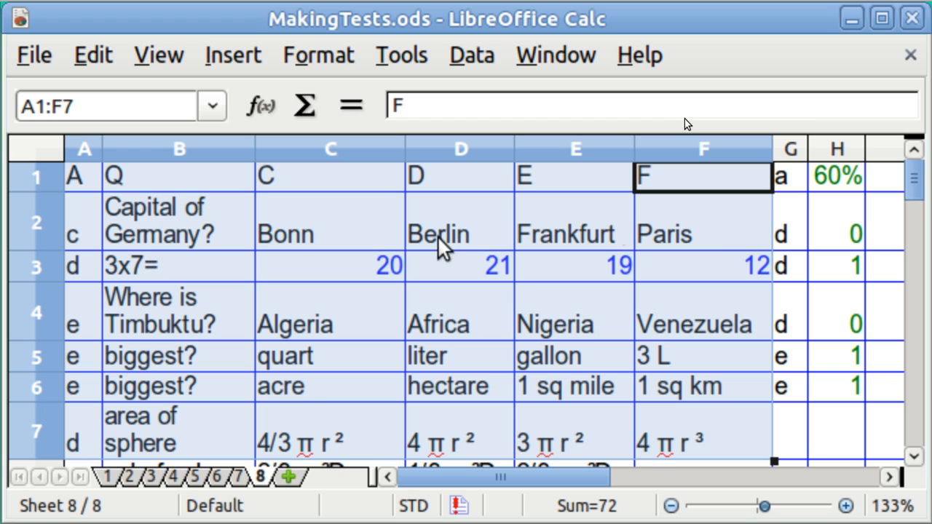
{"action": "mouse_move", "coordinate": [852, 240]}
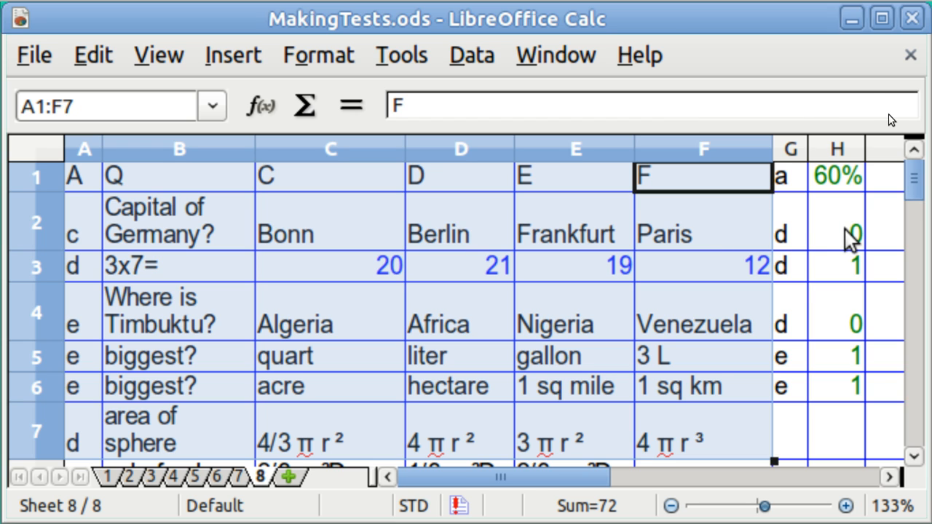
{"action": "mouse_move", "coordinate": [852, 286]}
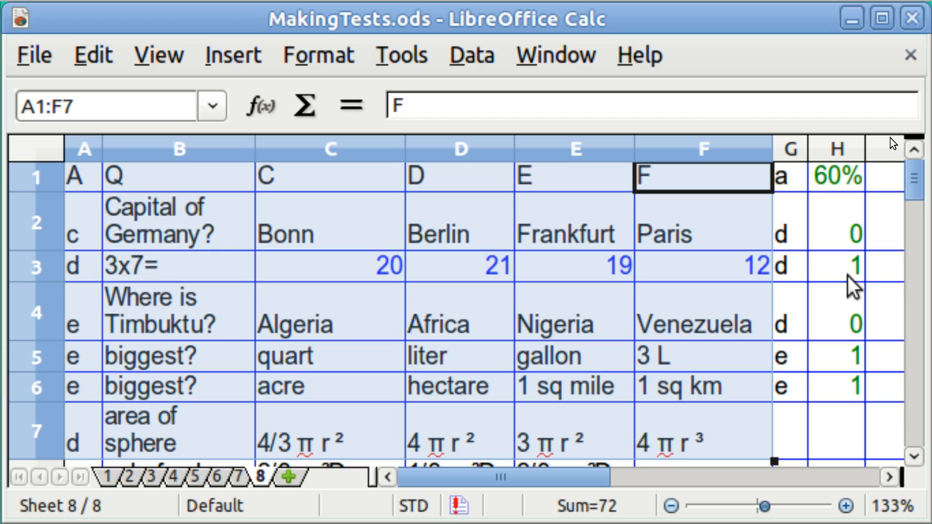
{"action": "mouse_move", "coordinate": [839, 338]}
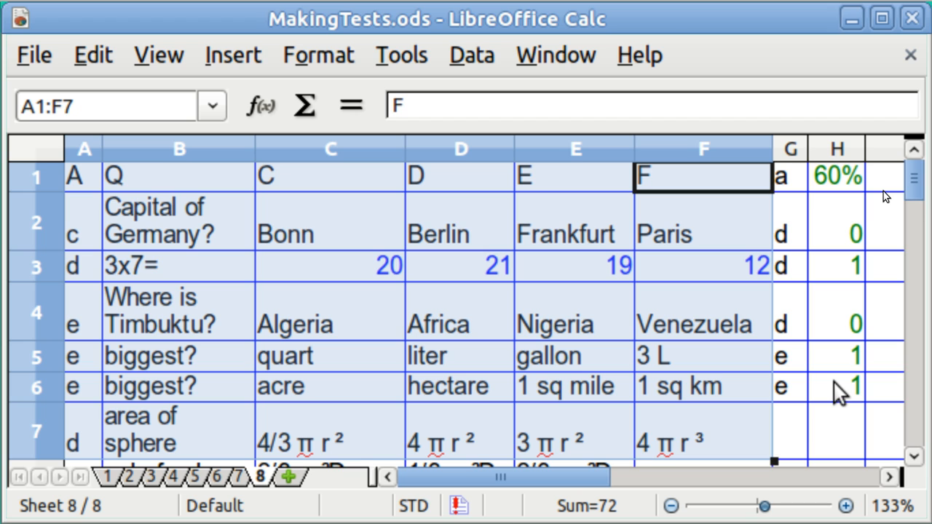
{"action": "mouse_move", "coordinate": [589, 390]}
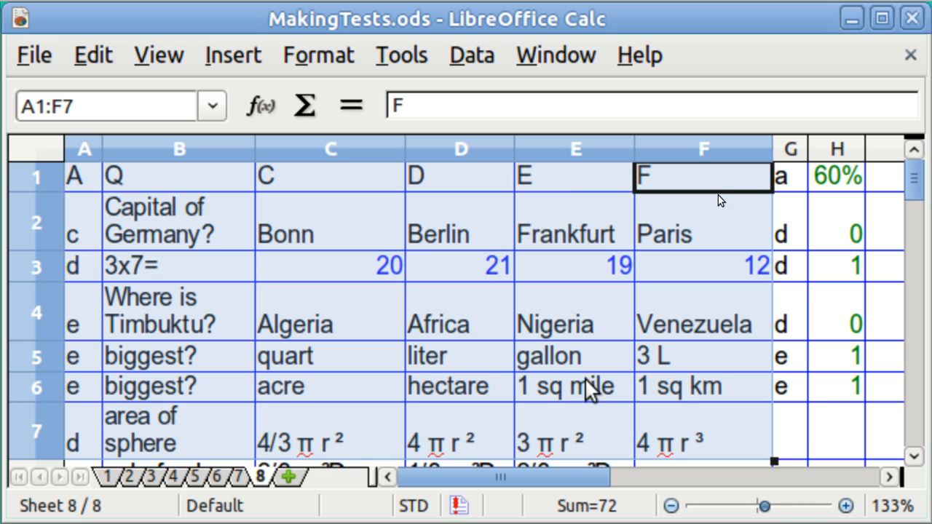
{"action": "mouse_move", "coordinate": [86, 454]}
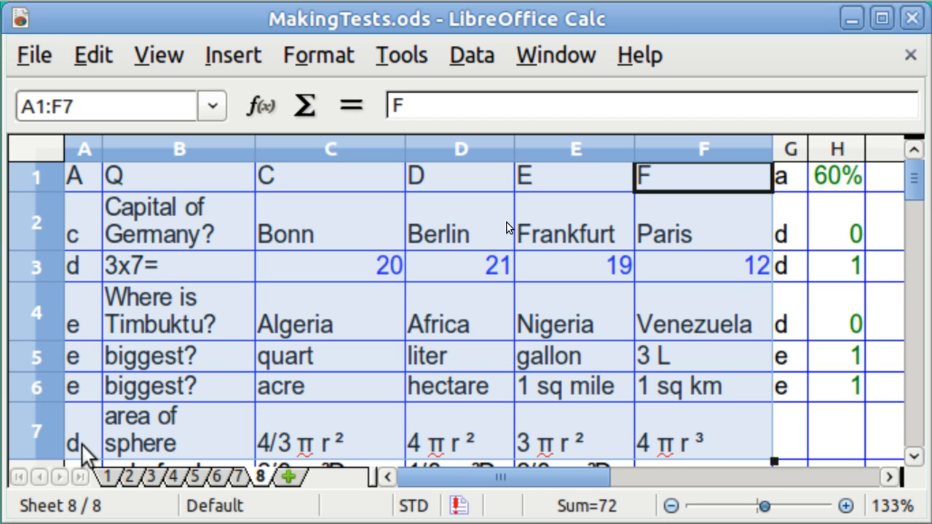
{"action": "mouse_move", "coordinate": [686, 221]}
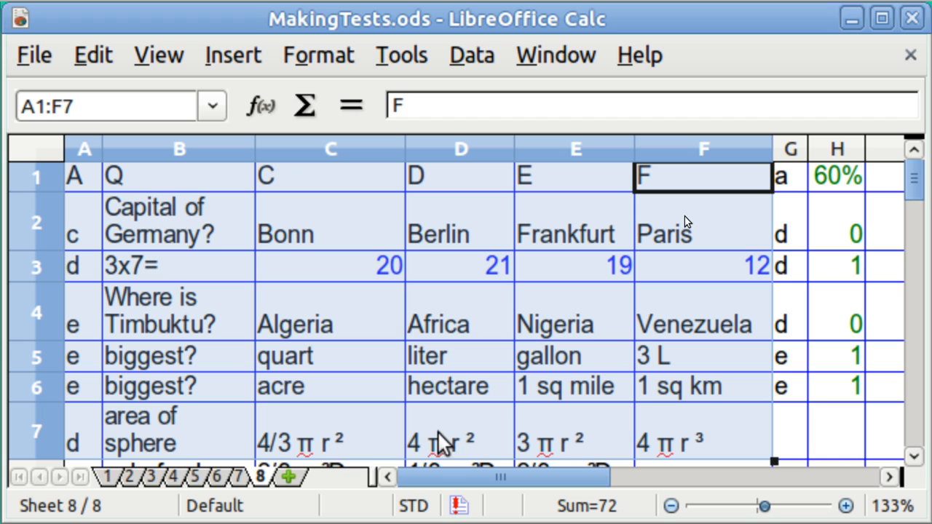
{"action": "mouse_move", "coordinate": [451, 449]}
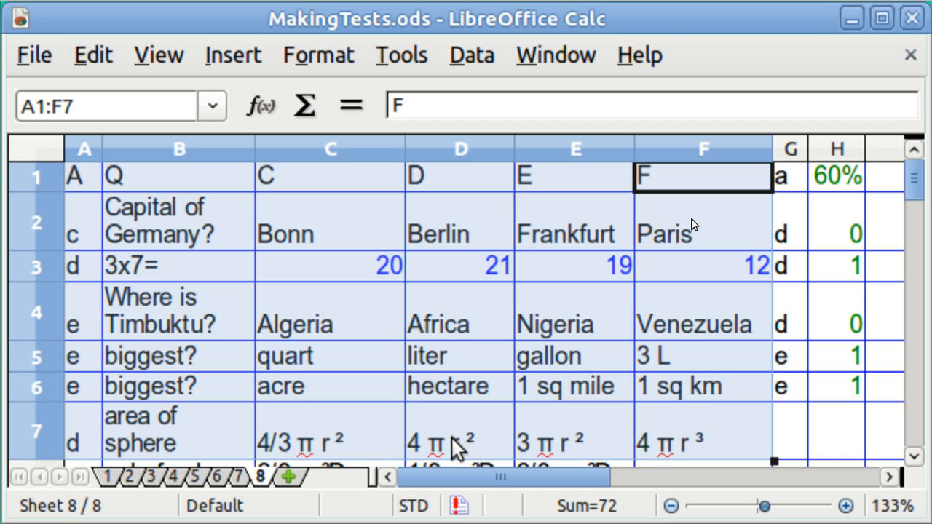
{"action": "mouse_move", "coordinate": [847, 437]}
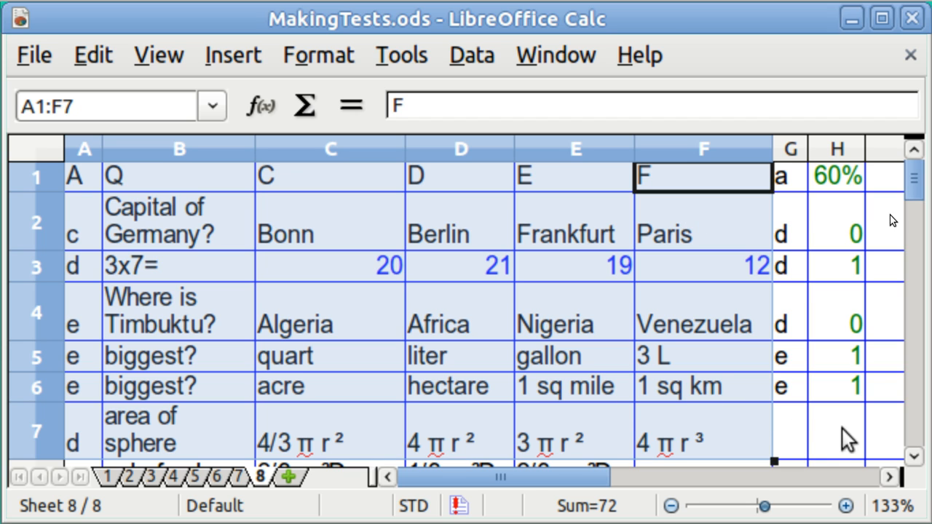
{"action": "mouse_move", "coordinate": [856, 434]}
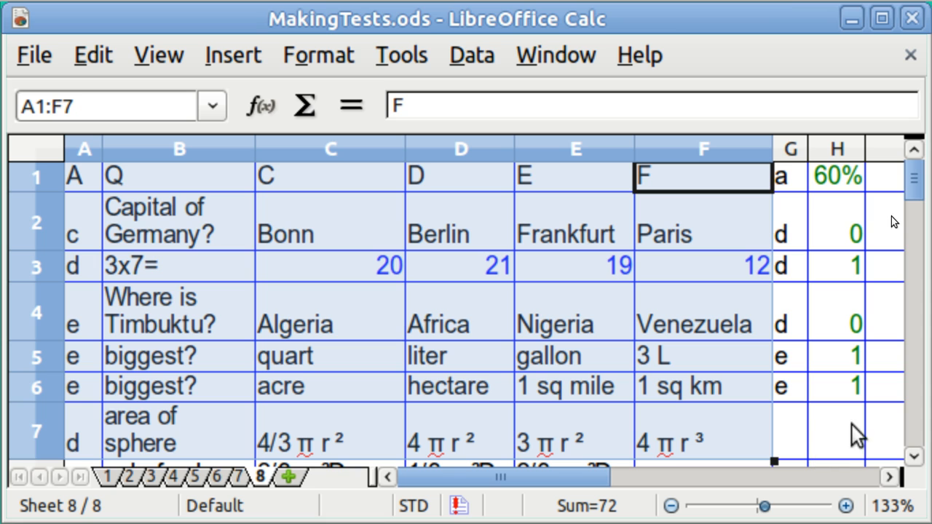
{"action": "mouse_move", "coordinate": [827, 444]}
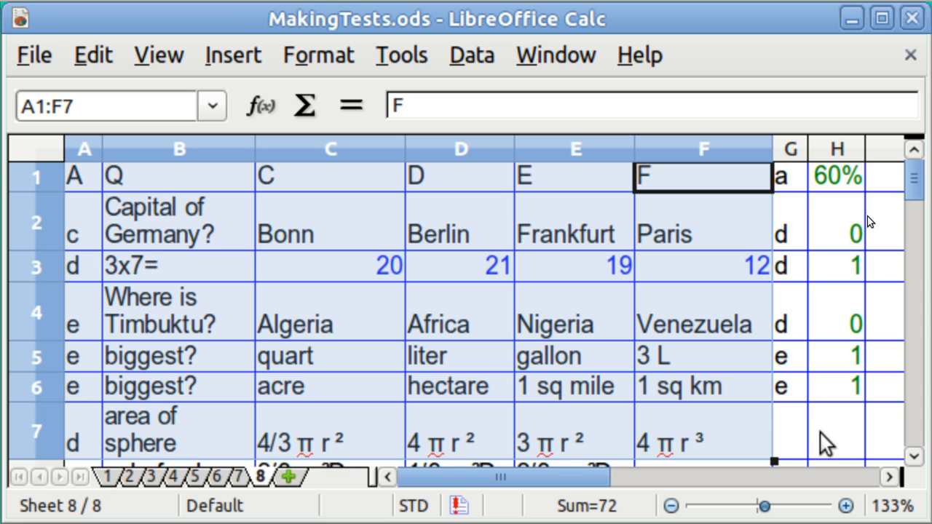
Step: Enter d in G7 as the answer key for the sphere area question
{"action": "left_click", "coordinate": [789, 429]}
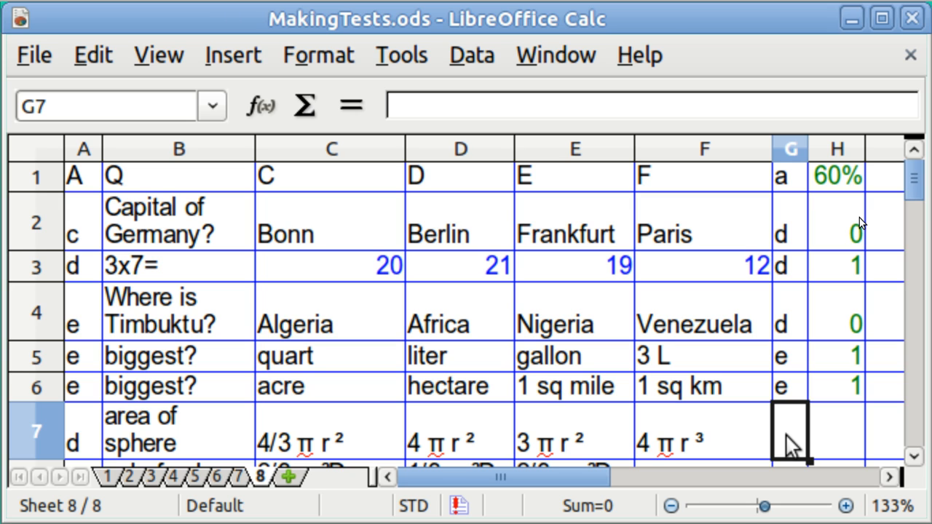
{"action": "type", "text": "d"}
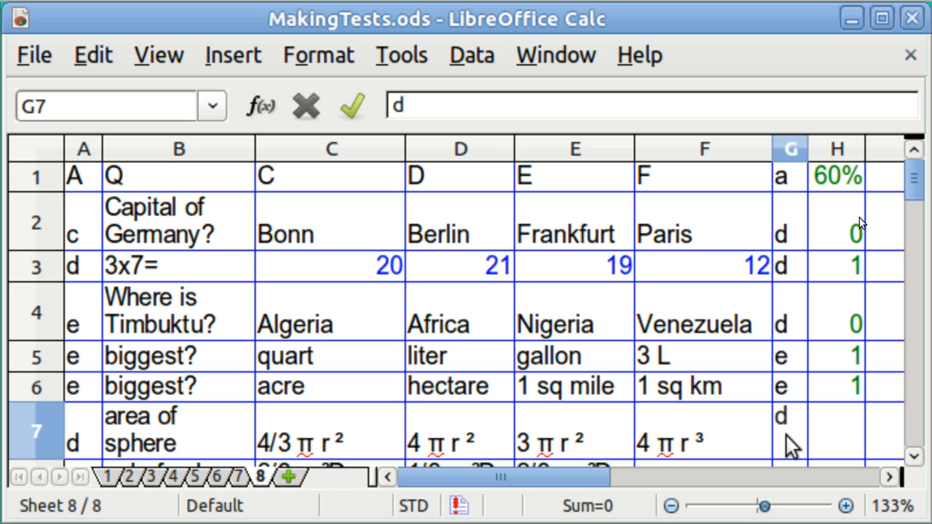